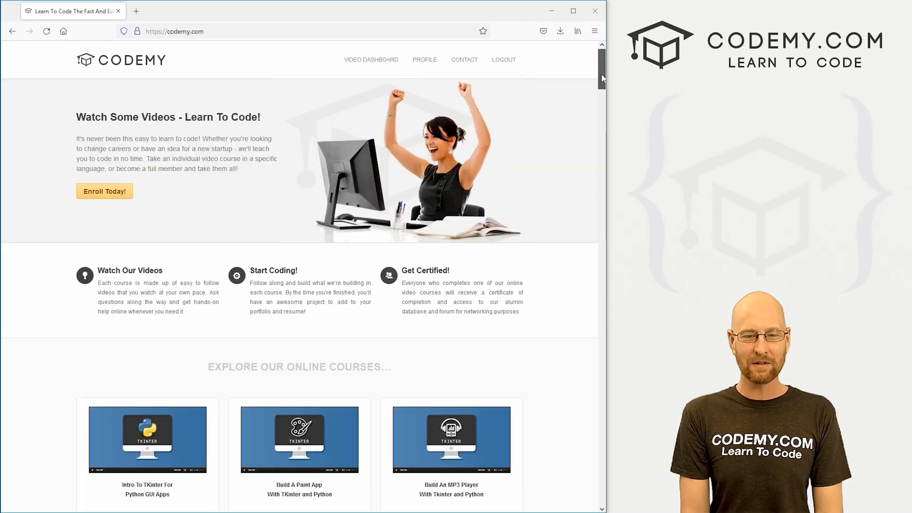
# Run my_df.plot(kind="line") to chart Mon–Thurs as lines with a per-day legend
pyautogui.scroll(-3)
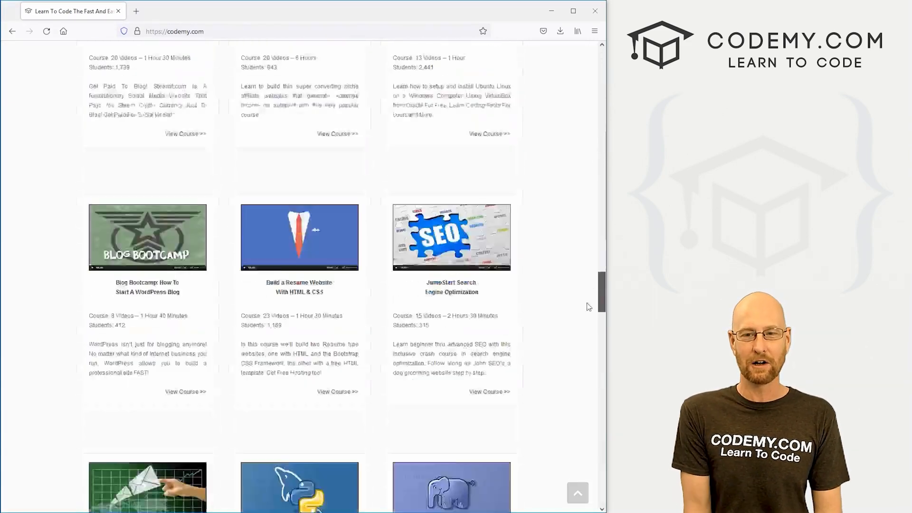
pyautogui.scroll(-3)
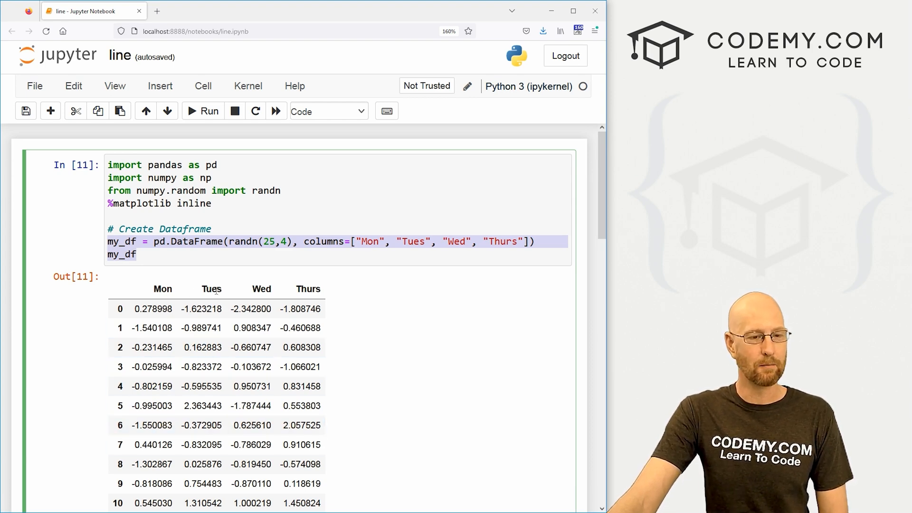
pyautogui.scroll(-3)
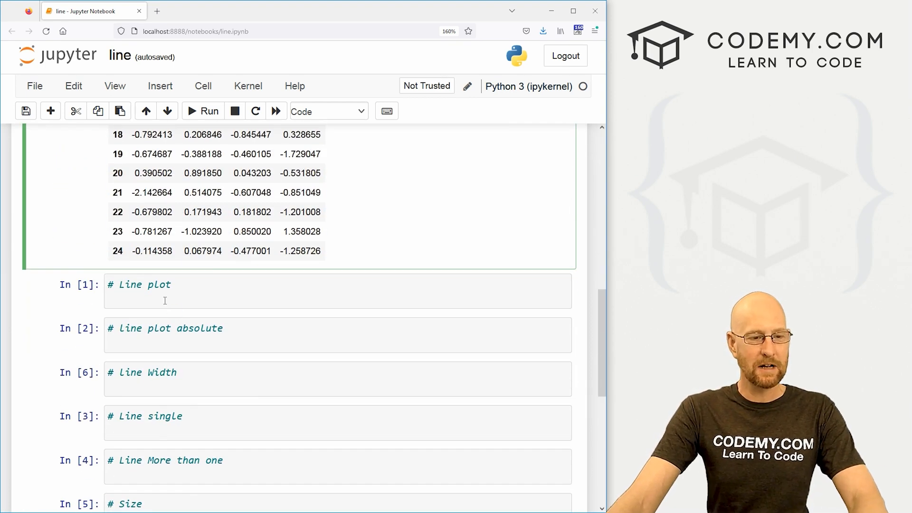
pyautogui.write('my_')
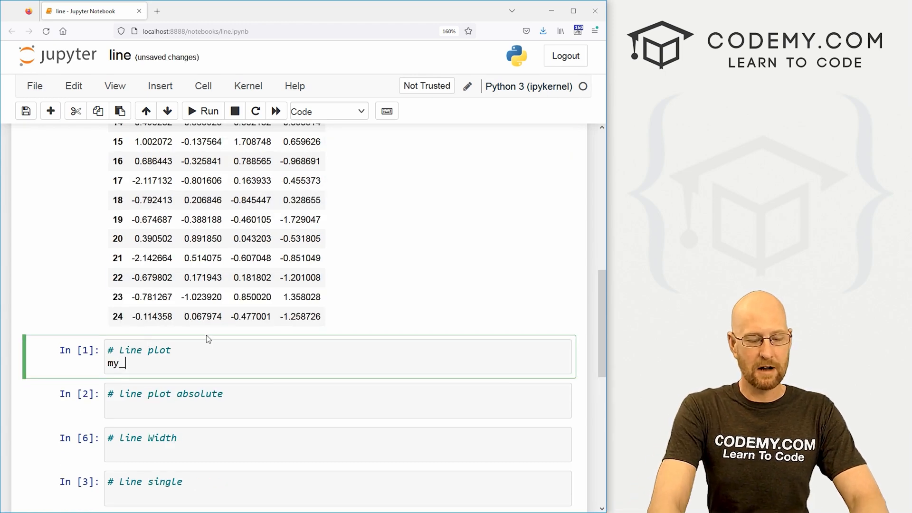
pyautogui.write('df.')
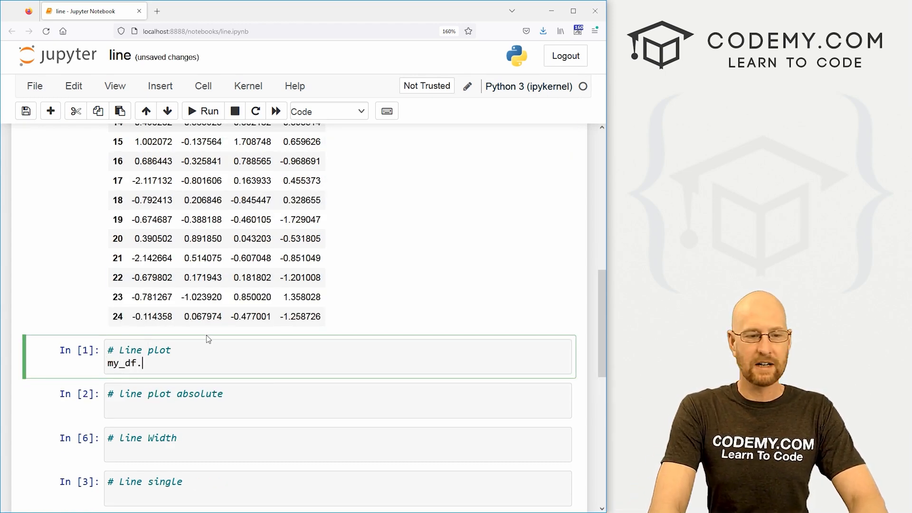
pyautogui.write('plot(kind=')
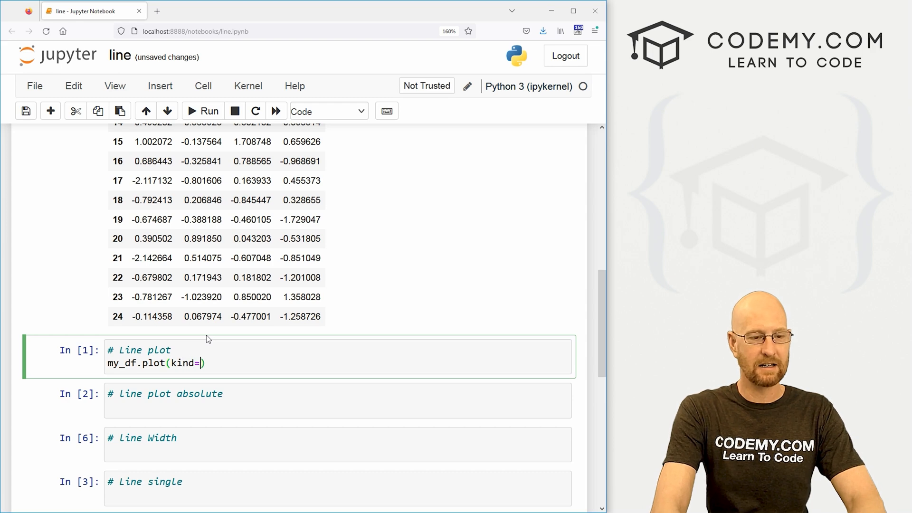
pyautogui.click(208, 111)
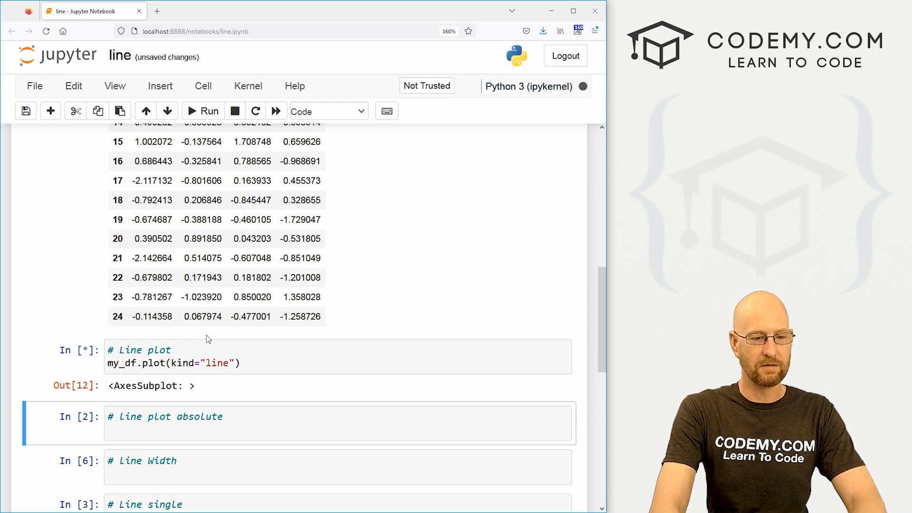
pyautogui.click(208, 111)
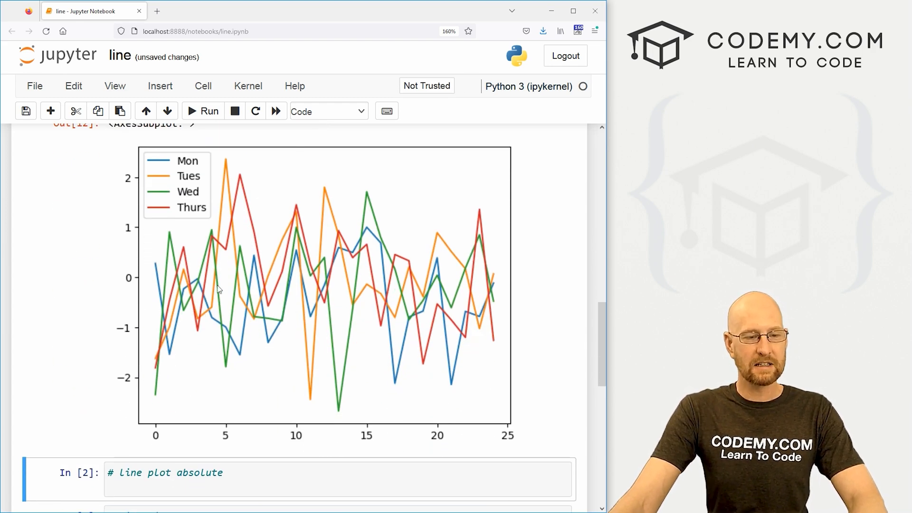
pyautogui.moveTo(136, 282)
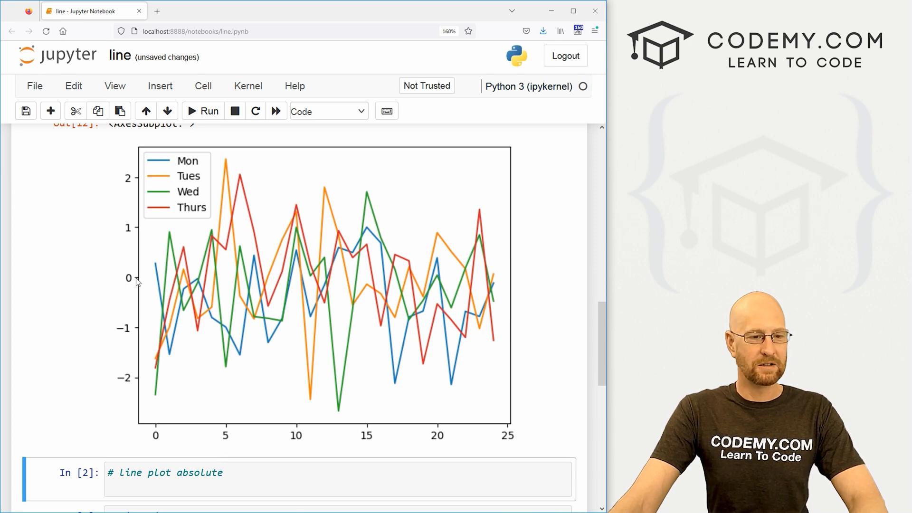
pyautogui.moveTo(295, 212)
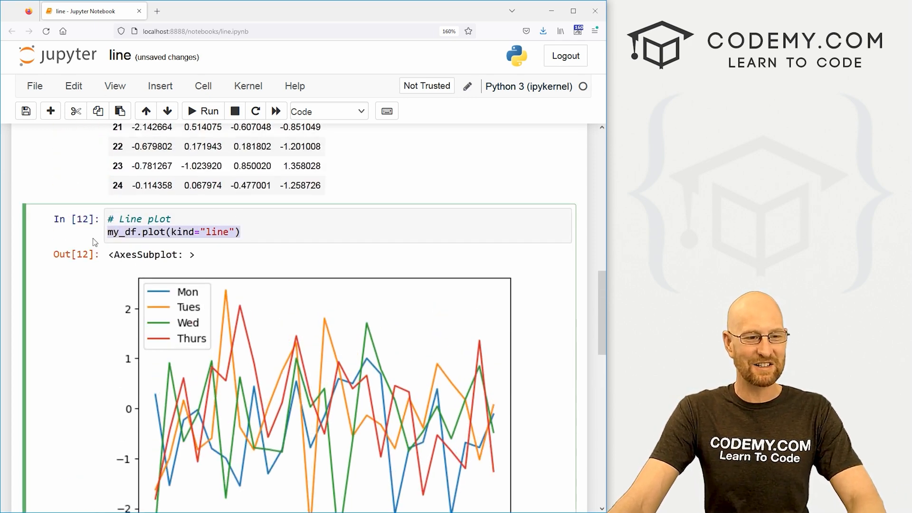
# Run my_df.abs().plot(kind="line") so all four day lines sit above zero
pyautogui.scroll(-3)
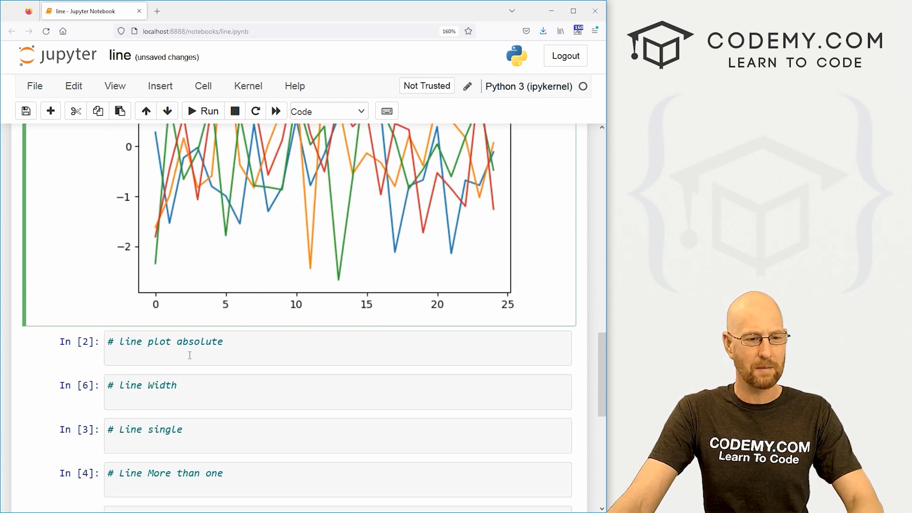
pyautogui.write('my_df.plot(kind="line")')
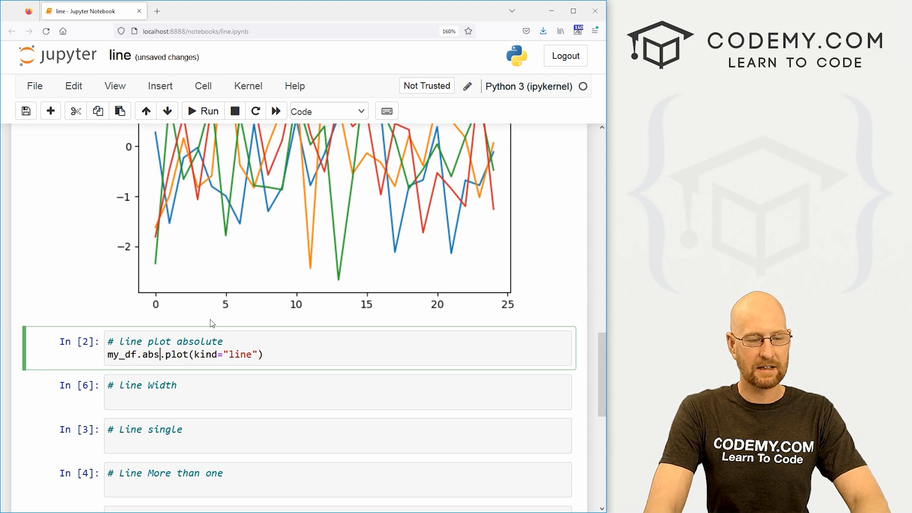
pyautogui.click(201, 111)
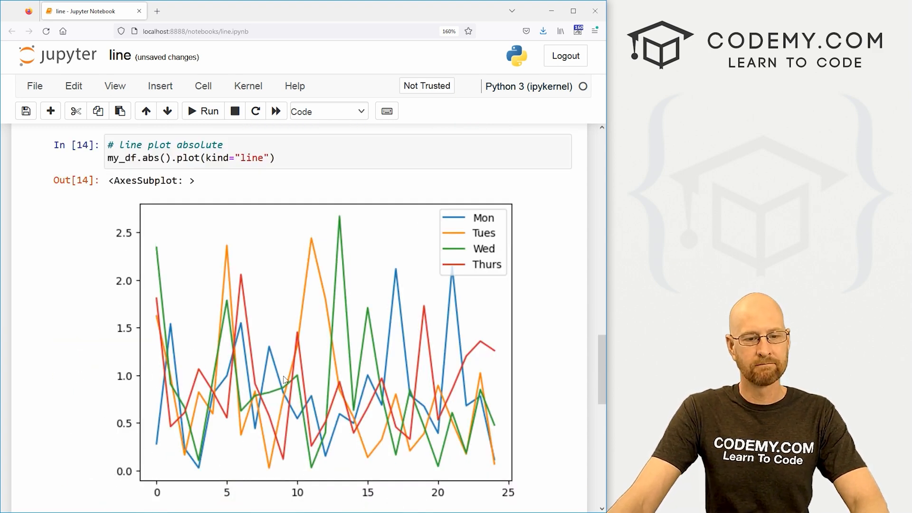
pyautogui.moveTo(182, 410)
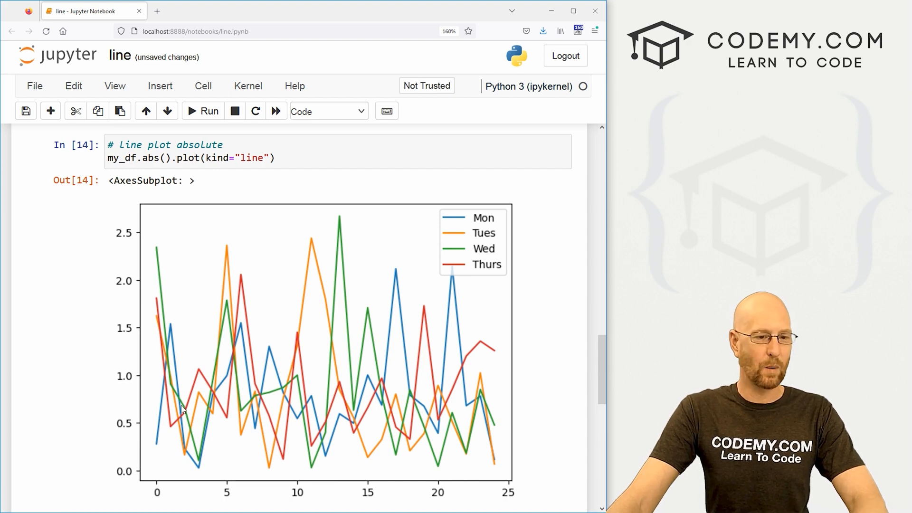
pyautogui.moveTo(258, 343)
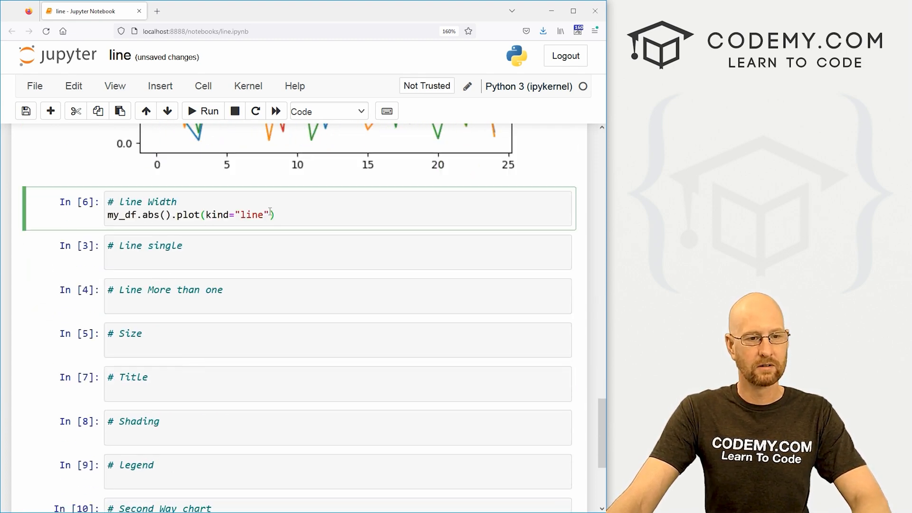
# Add lw to the absolute plot, trying 10, 1 and 2, and settle on lw=5
pyautogui.write(', lw')
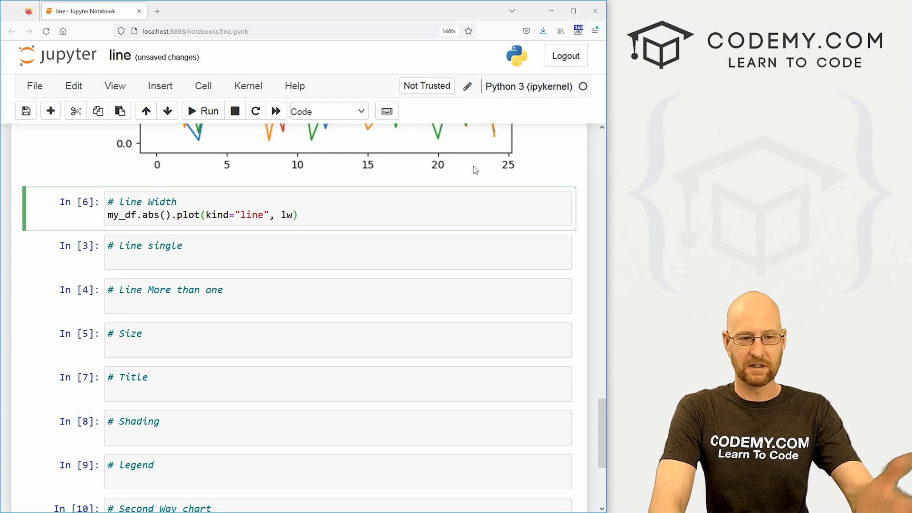
pyautogui.click(202, 111)
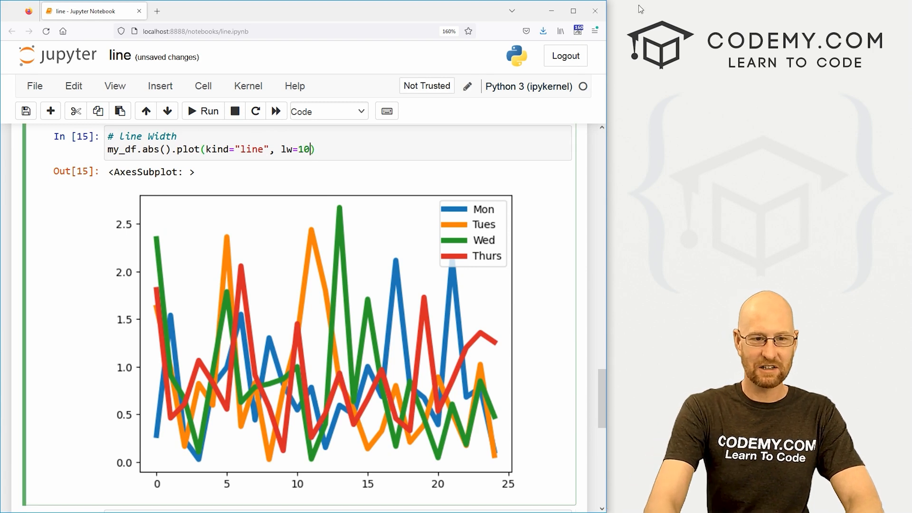
pyautogui.click(202, 111)
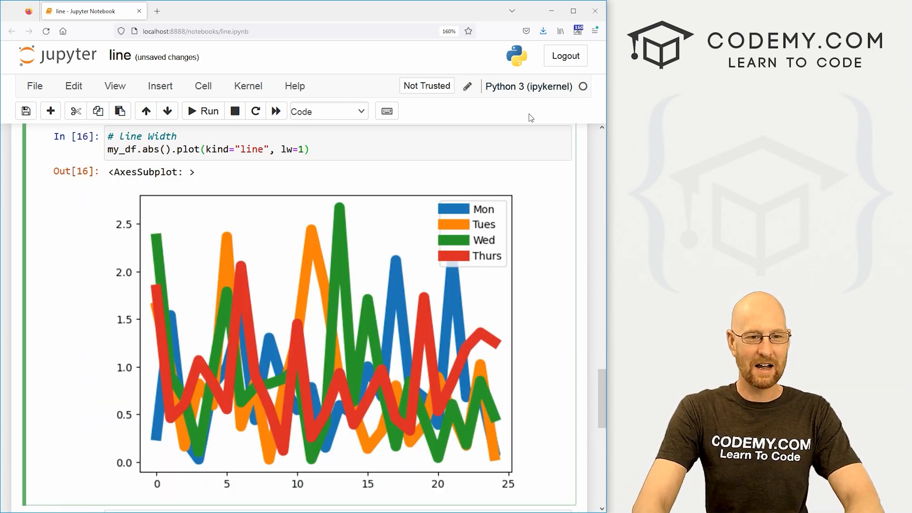
pyautogui.click(202, 111)
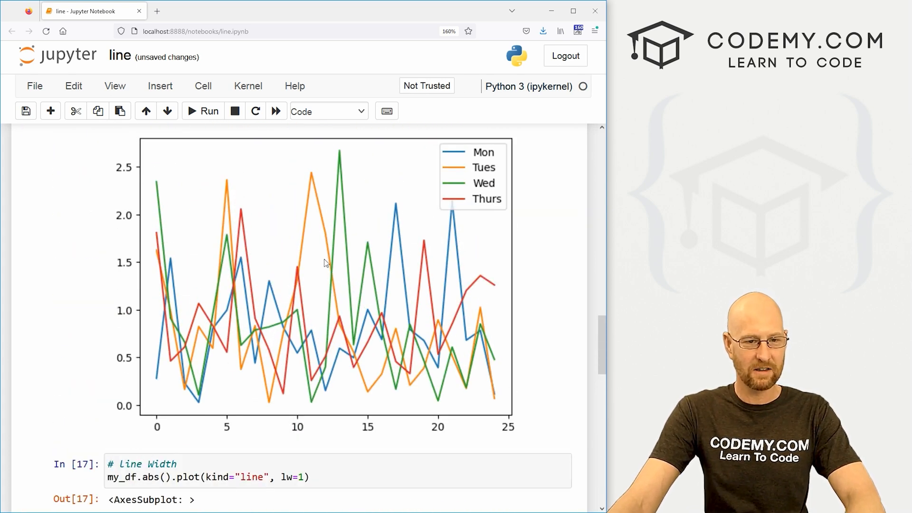
pyautogui.scroll(-3)
pyautogui.write('2')
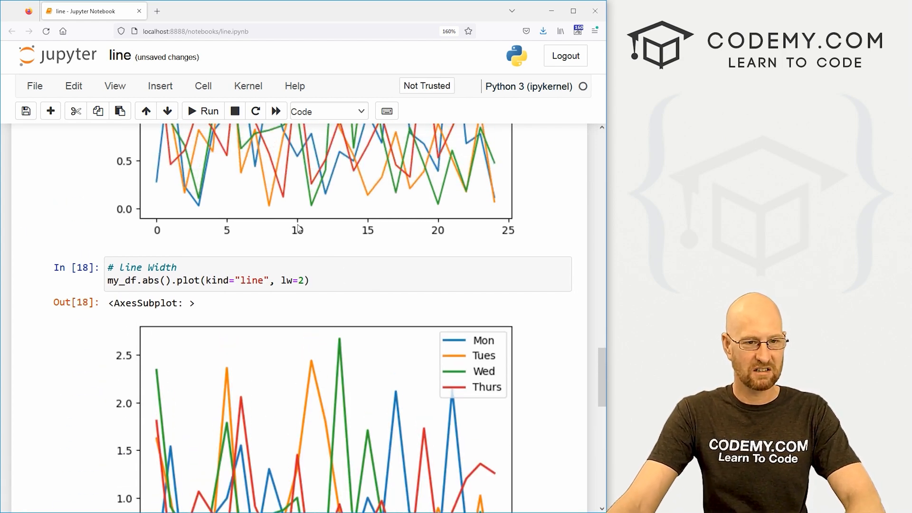
pyautogui.scroll(-3)
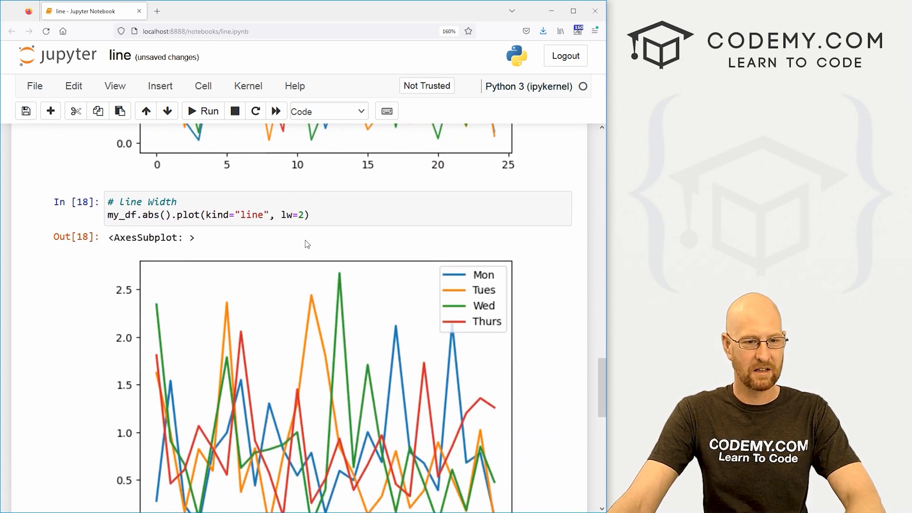
pyautogui.click(208, 111)
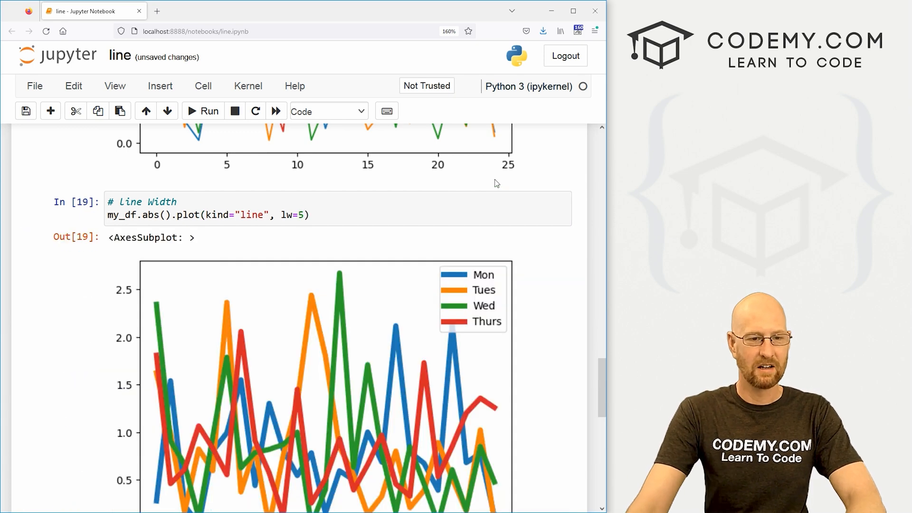
pyautogui.scroll(-3)
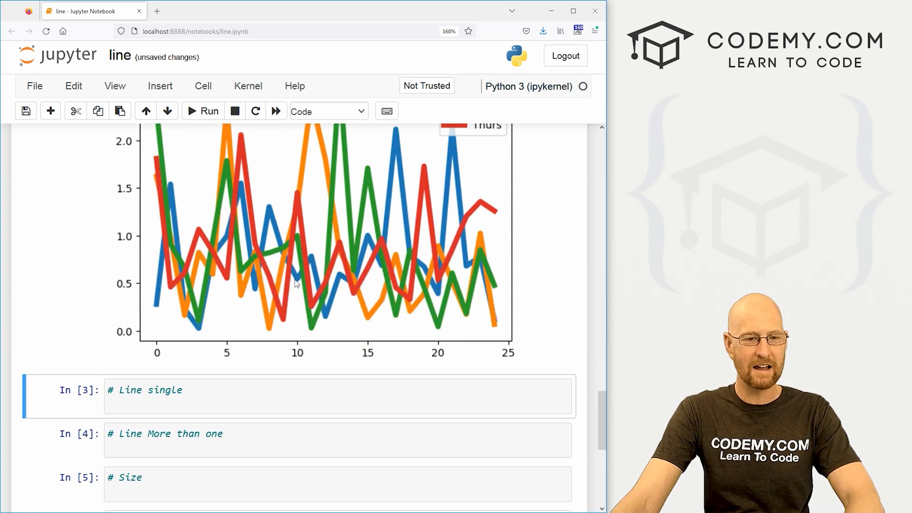
pyautogui.scroll(3)
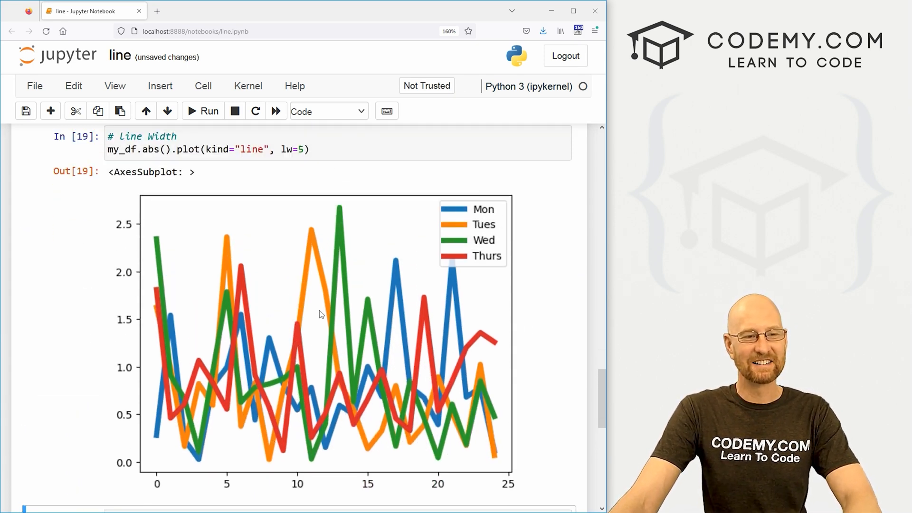
pyautogui.moveTo(366, 307)
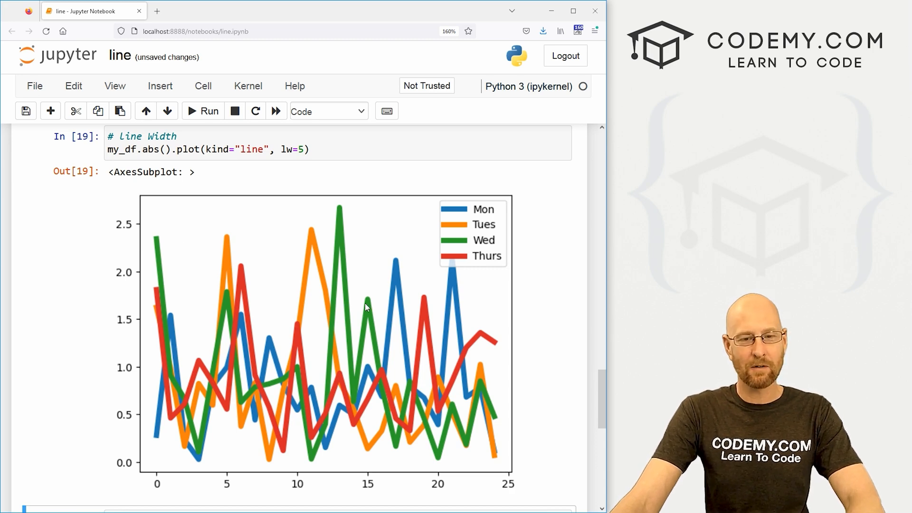
pyautogui.moveTo(490, 264)
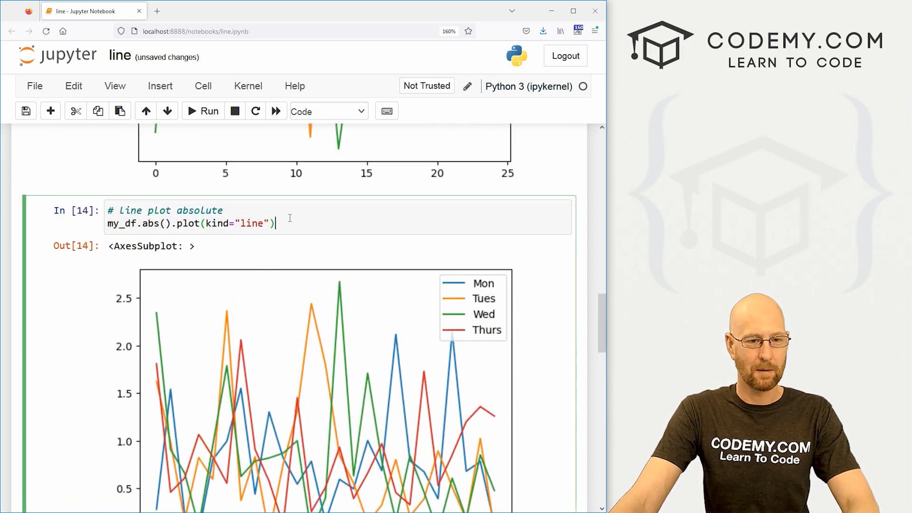
# Run my_df['Mon'].abs().plot(kind="line") for a single Mon line
pyautogui.click(202, 111)
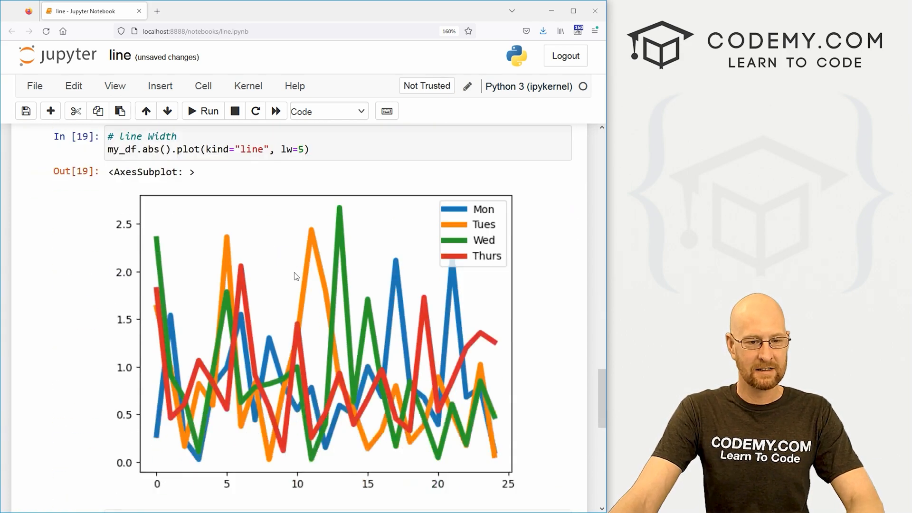
pyautogui.scroll(-3)
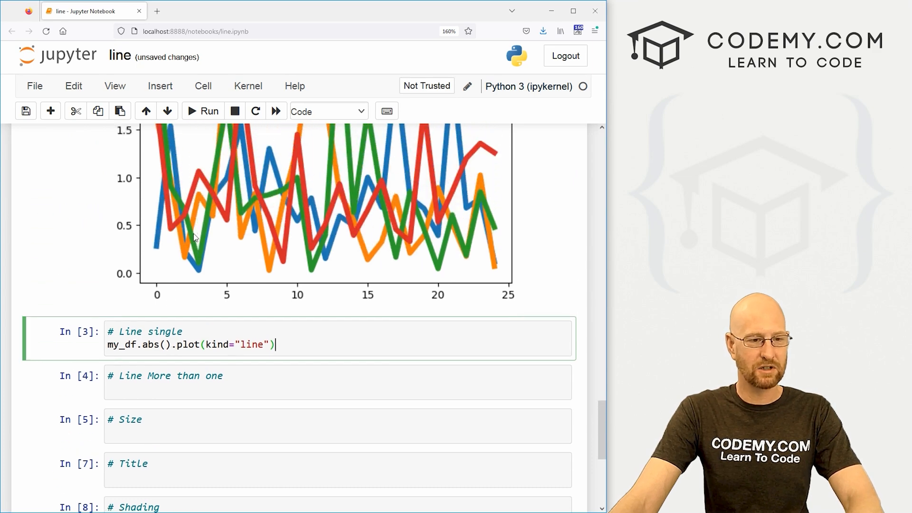
pyautogui.write('[]')
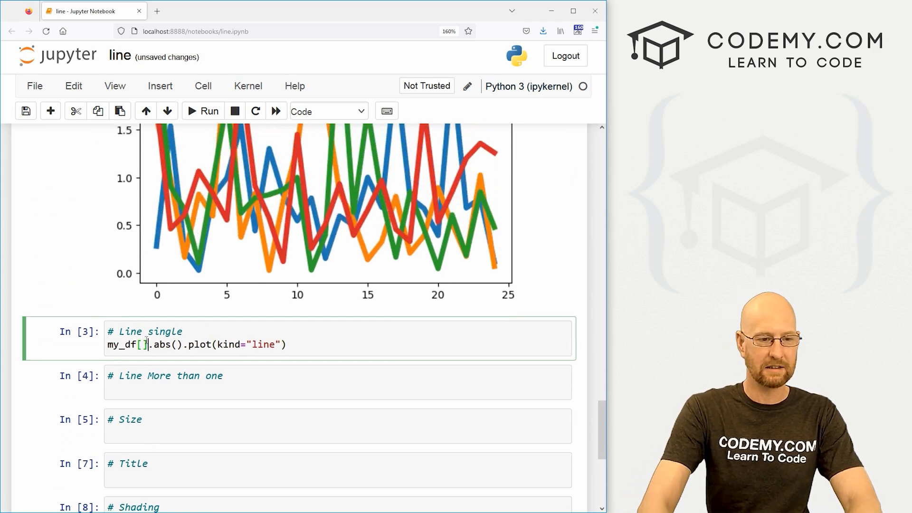
pyautogui.write('"Mon"')
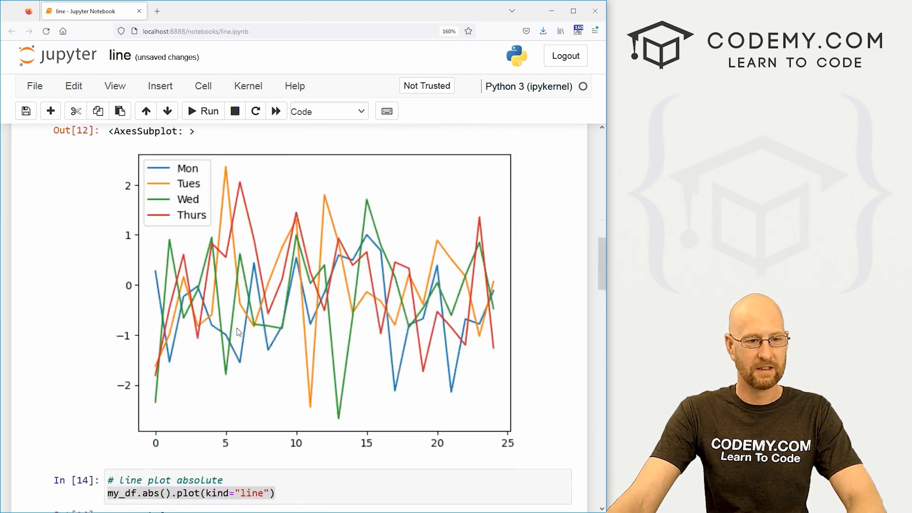
pyautogui.scroll(3)
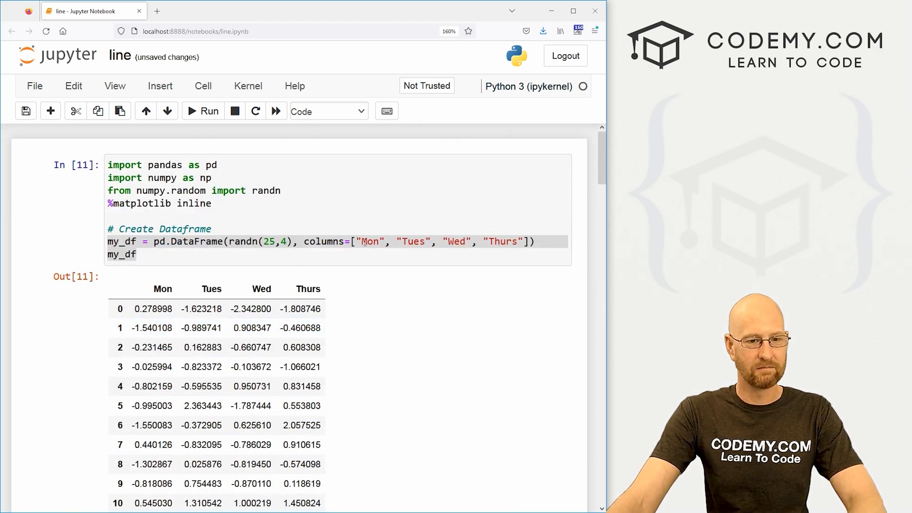
pyautogui.scroll(-3)
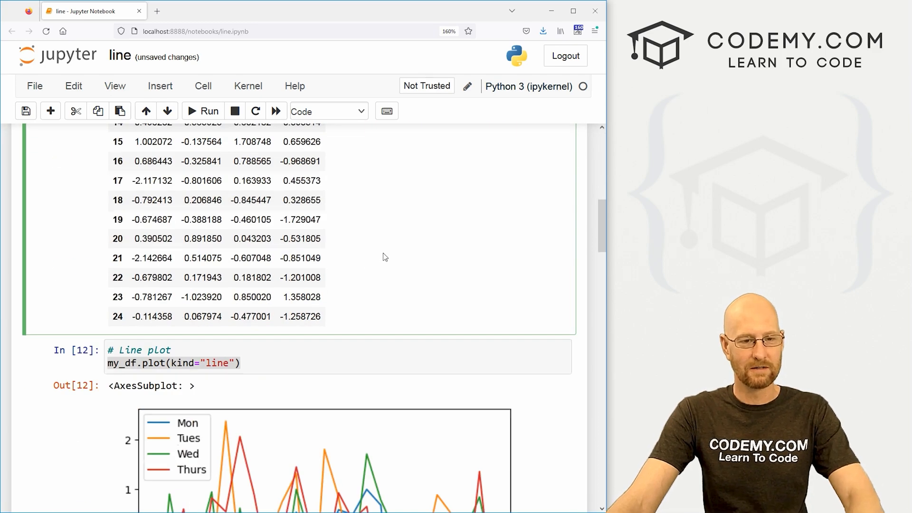
pyautogui.scroll(-3)
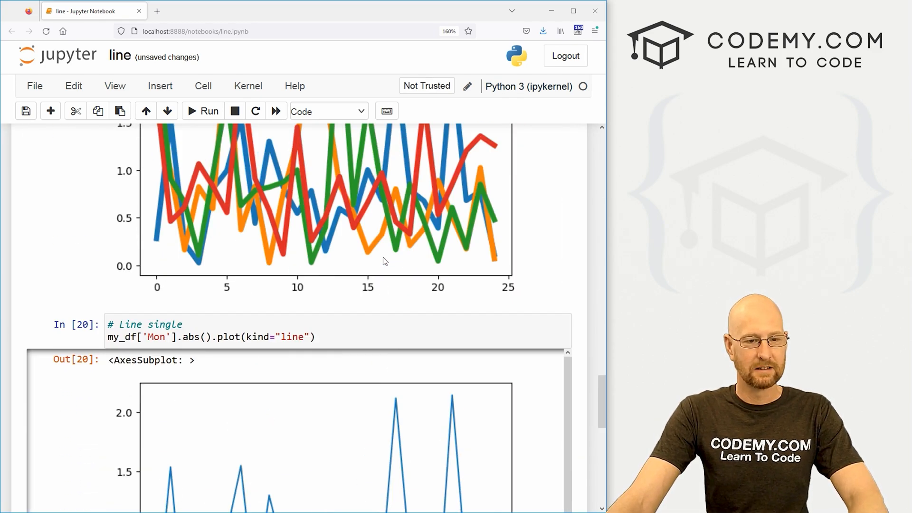
pyautogui.scroll(-3)
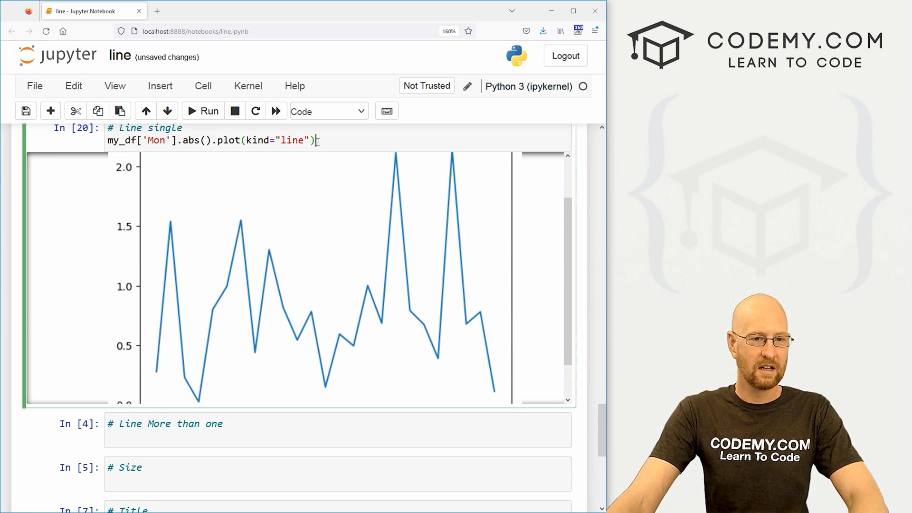
pyautogui.scroll(-3)
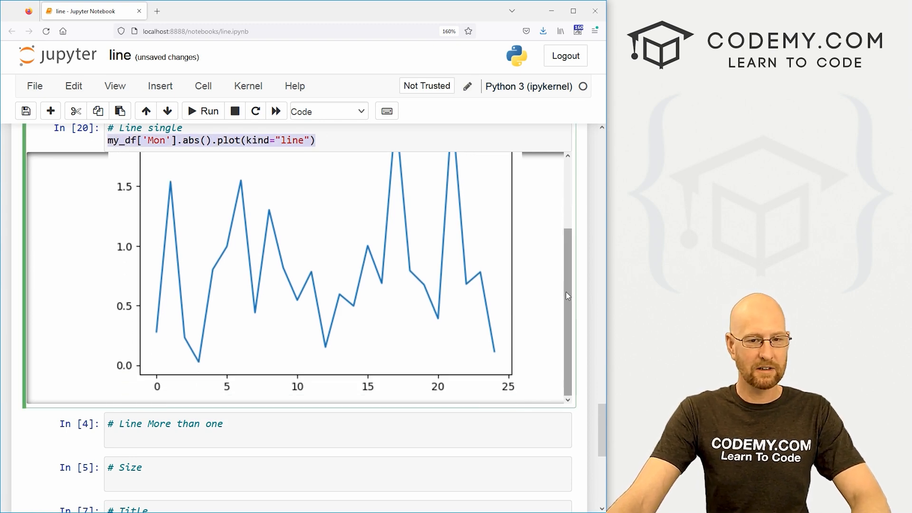
pyautogui.scroll(-3)
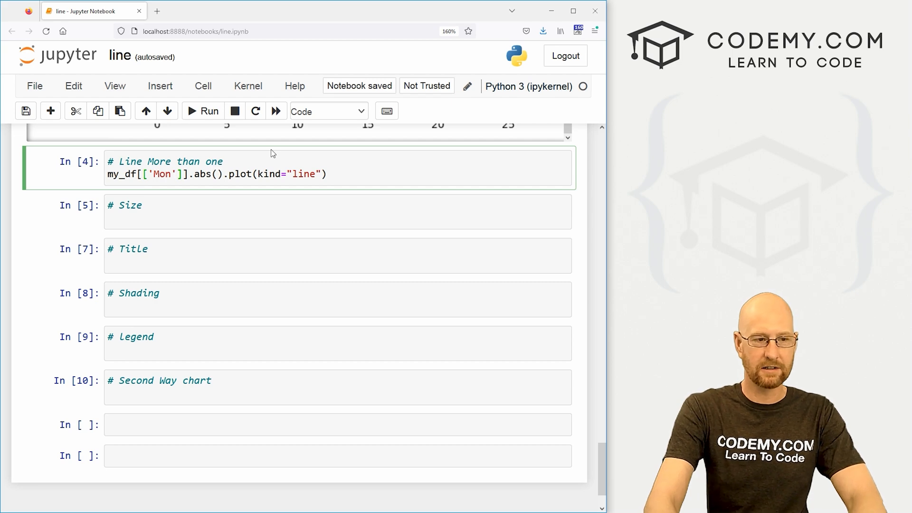
# Run my_df[['Mon', 'Tues']].abs().plot(kind="line") for two lines, zooming the page out
pyautogui.write(", 'Tues'")
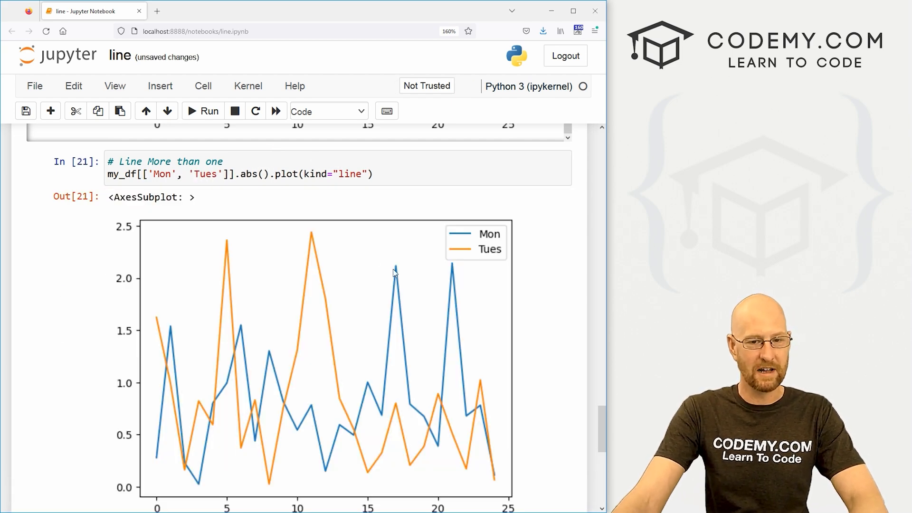
pyautogui.scroll(-3)
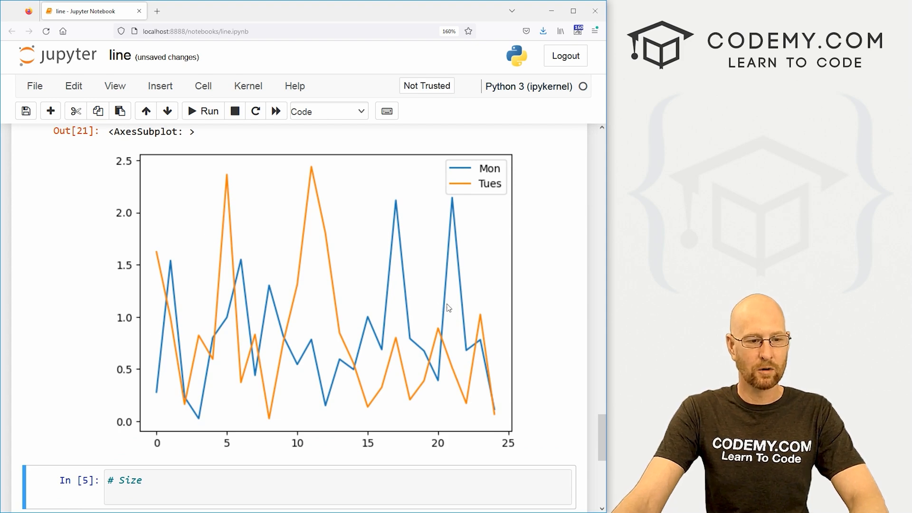
pyautogui.scroll(3)
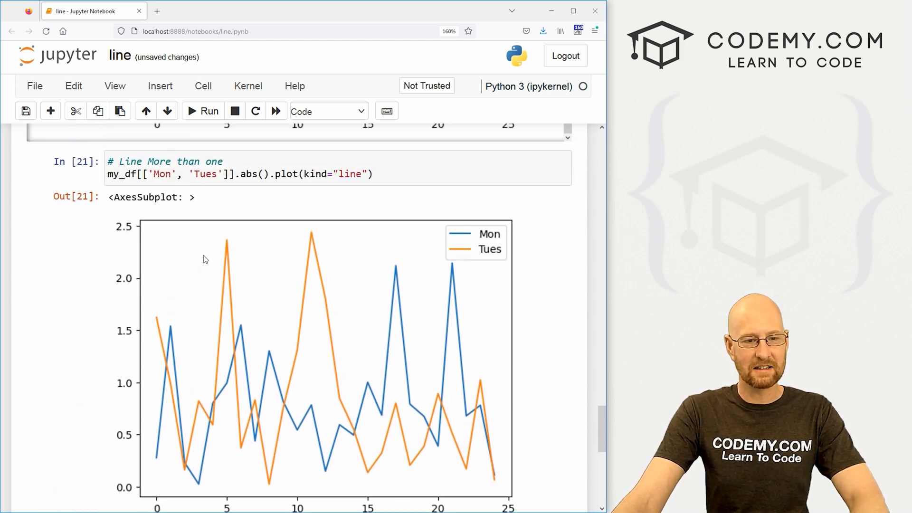
pyautogui.moveTo(347, 137)
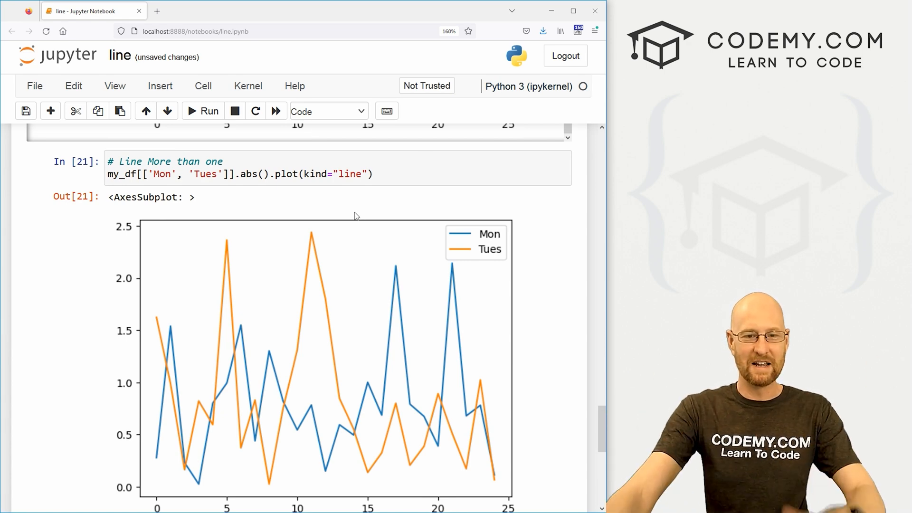
pyautogui.press('ctrl+minus')
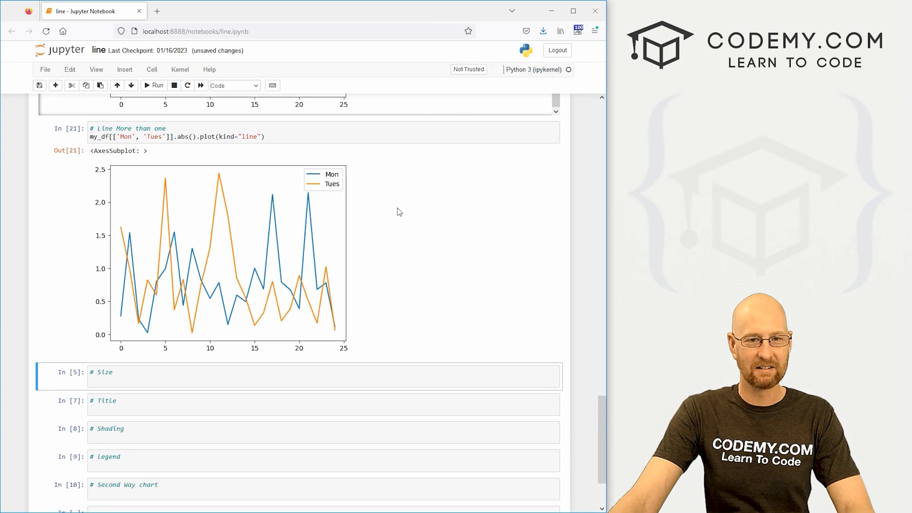
pyautogui.moveTo(311, 234)
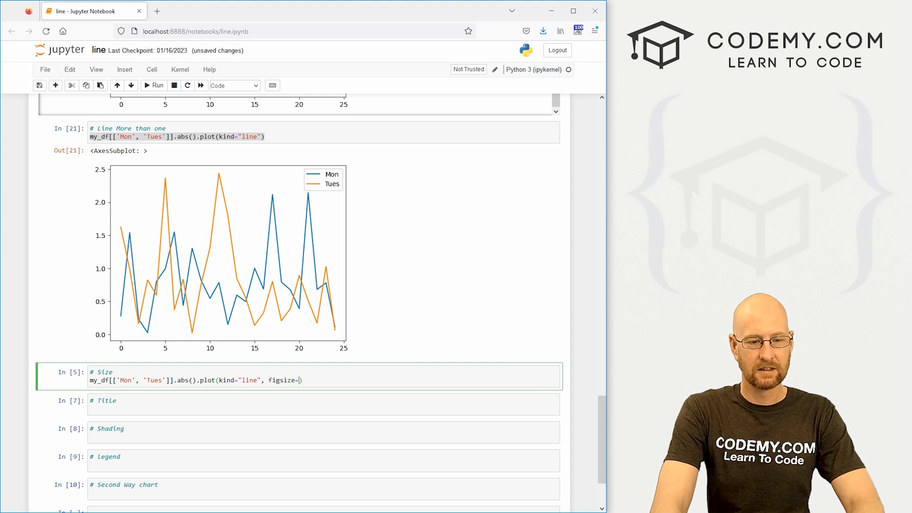
# Add figsize=(10,5) to the Mon and Tues plot and render the wider chart
pyautogui.write('()')
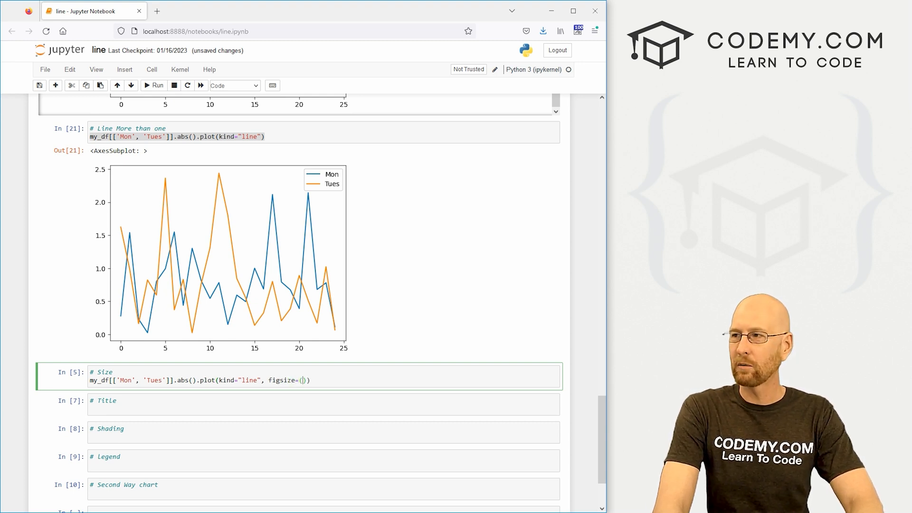
pyautogui.write('10,5')
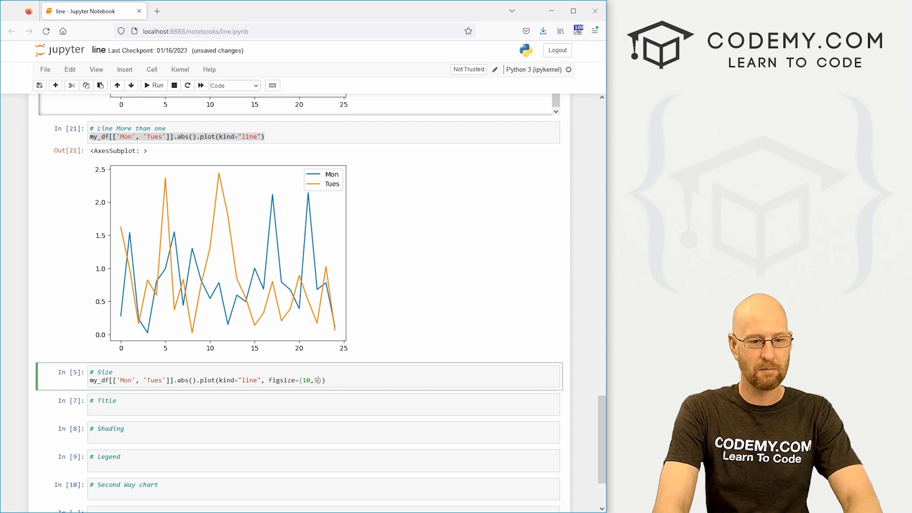
pyautogui.click(154, 85)
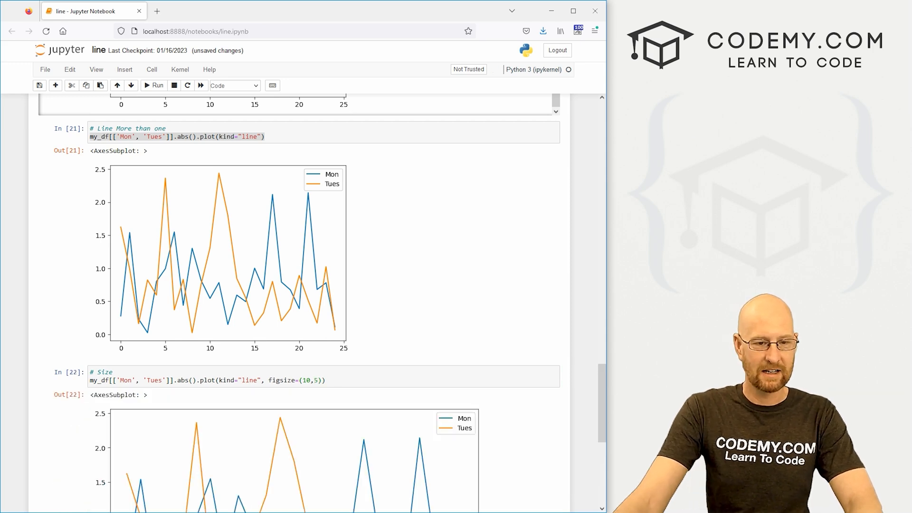
pyautogui.scroll(-3)
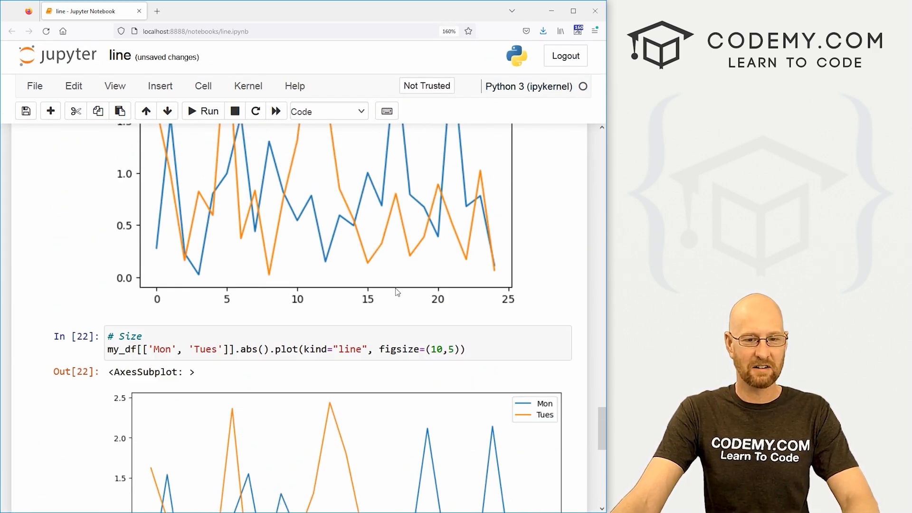
pyautogui.scroll(-3)
pyautogui.write('5')
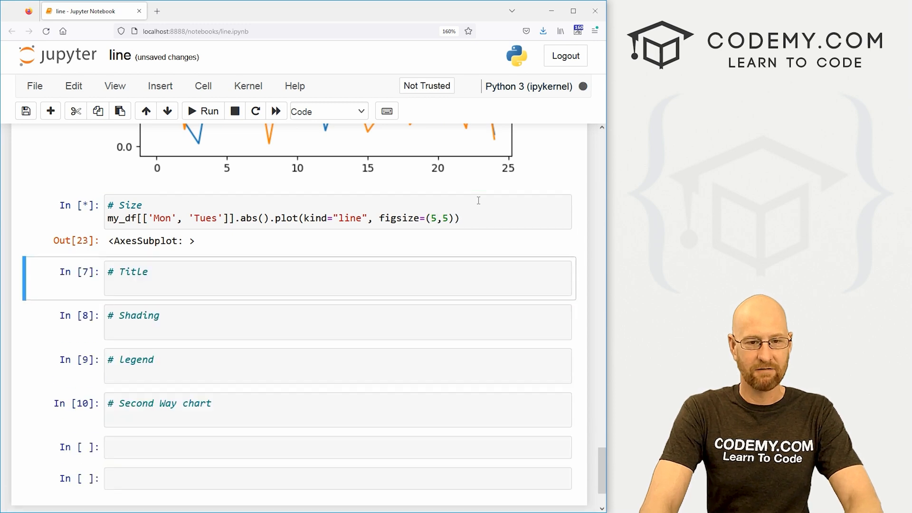
# Try figsize (5,5) and (5,2), then restore (10,5) and rerun the chart
pyautogui.click(201, 112)
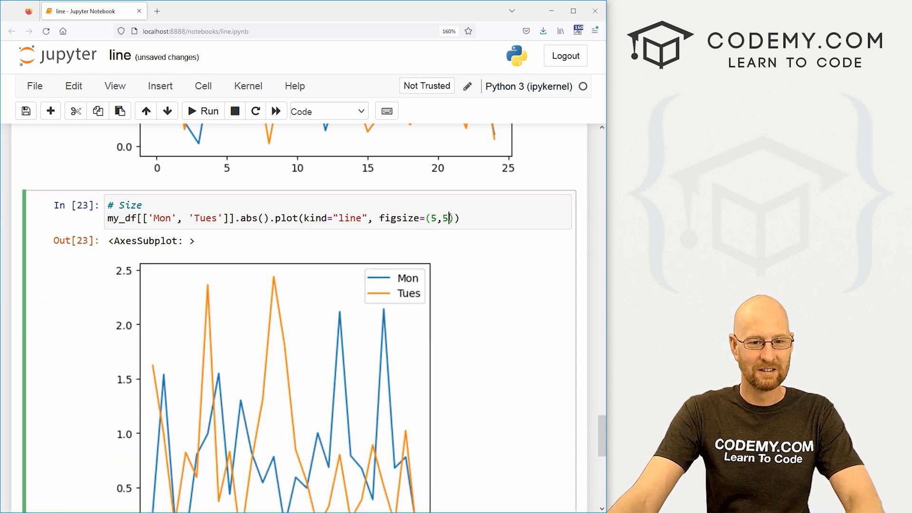
pyautogui.click(201, 111)
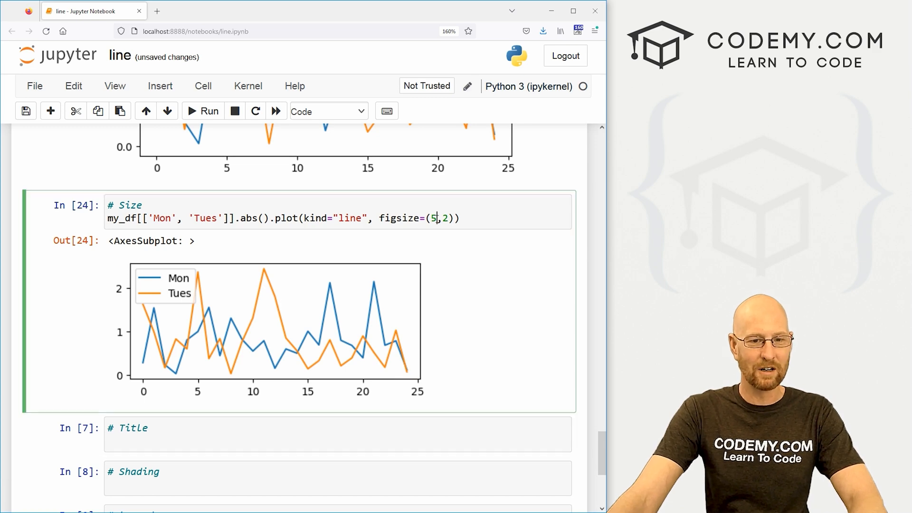
pyautogui.write('10')
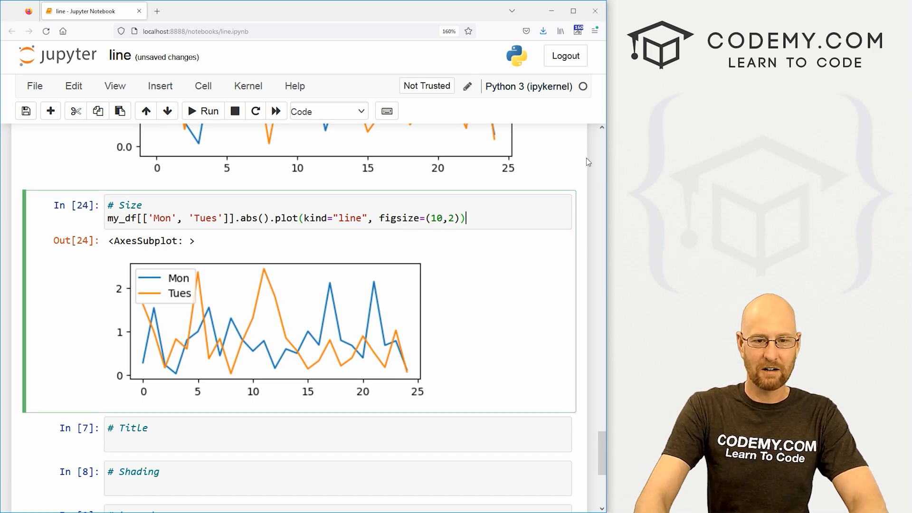
pyautogui.click(201, 111)
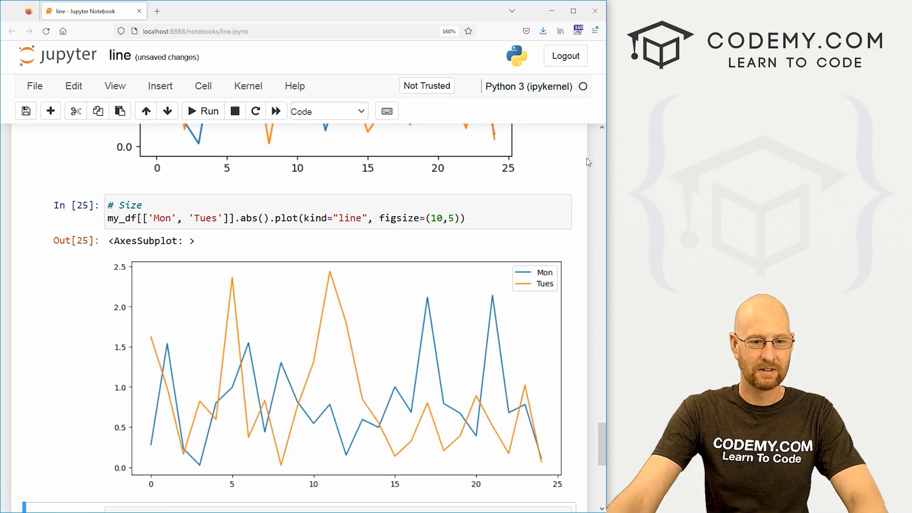
pyautogui.scroll(-3)
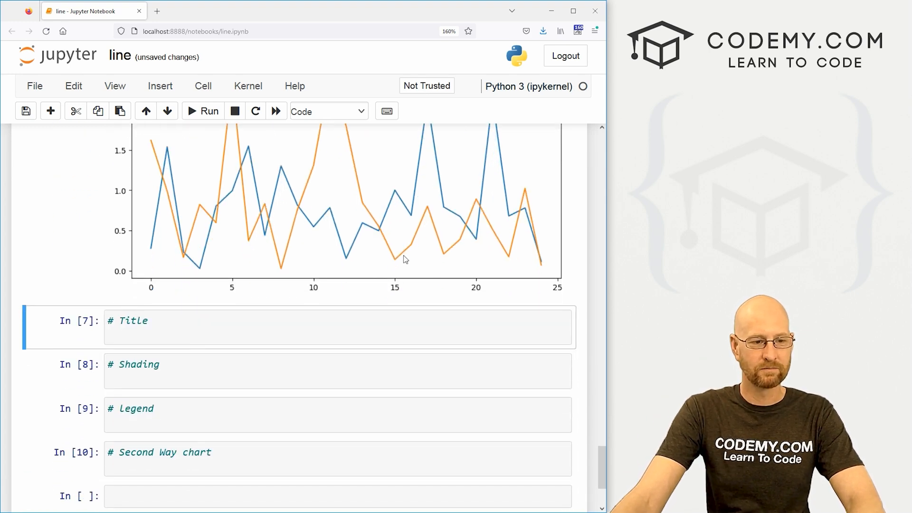
# Render the Mon and Tues plot with title="My Awesome Line Chart"
pyautogui.write('my_df[[\'Mon\', \'Tues\']].abs().plot(kind="line")')
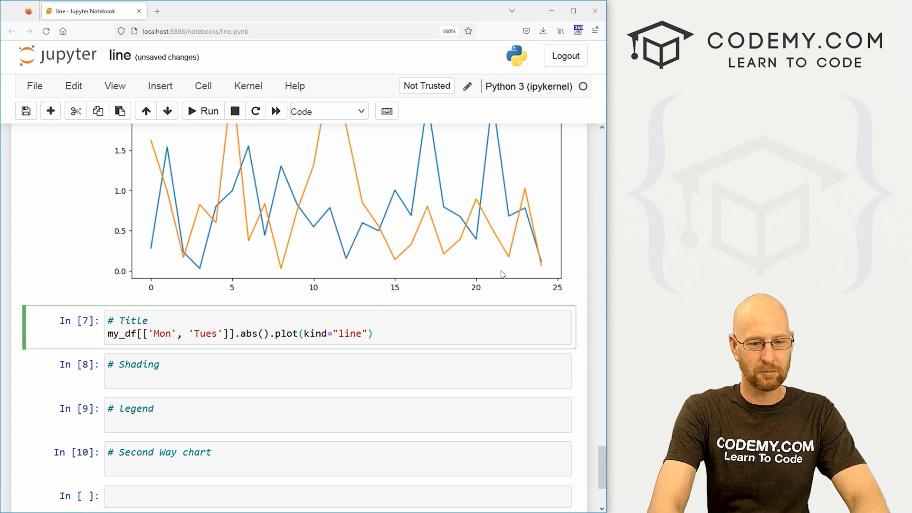
pyautogui.write(', titl=')
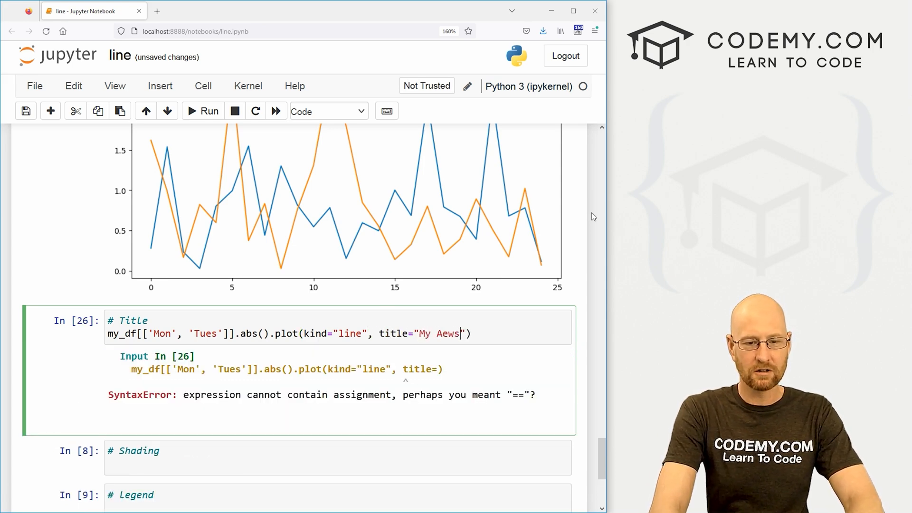
pyautogui.write('Awesome Li')
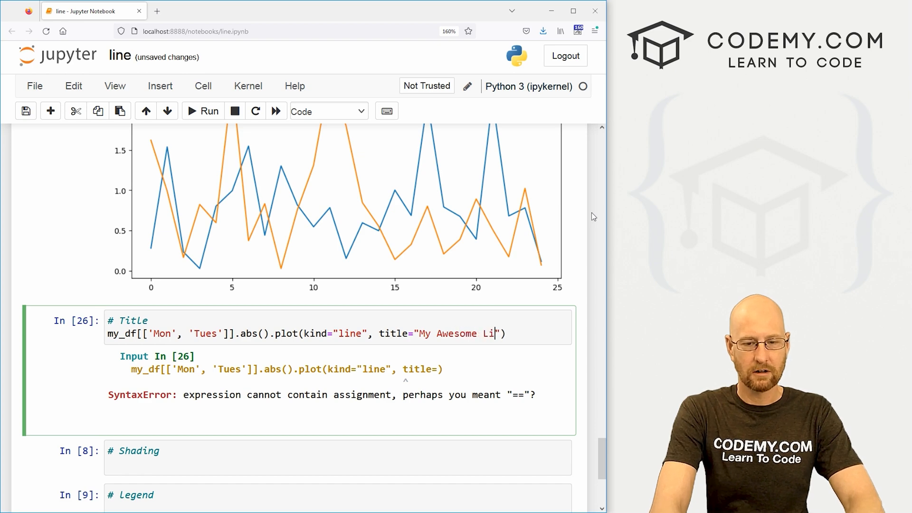
pyautogui.click(201, 111)
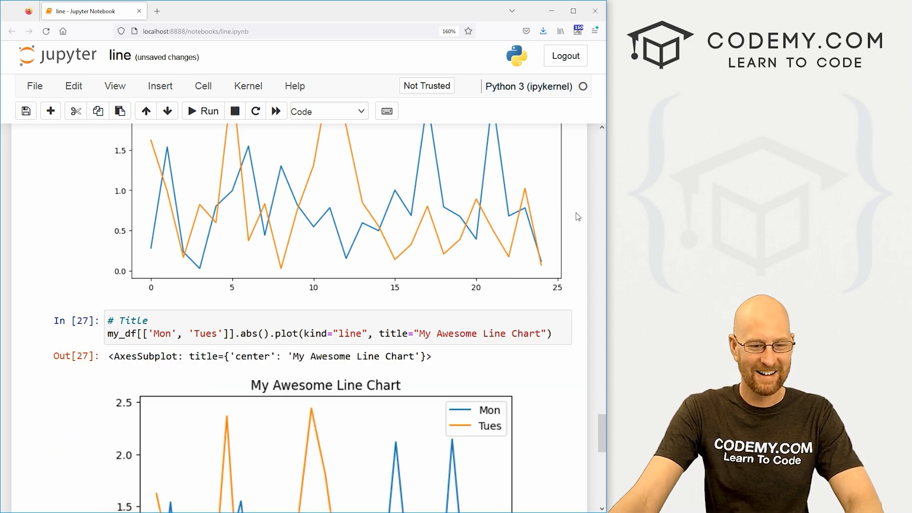
pyautogui.scroll(-3)
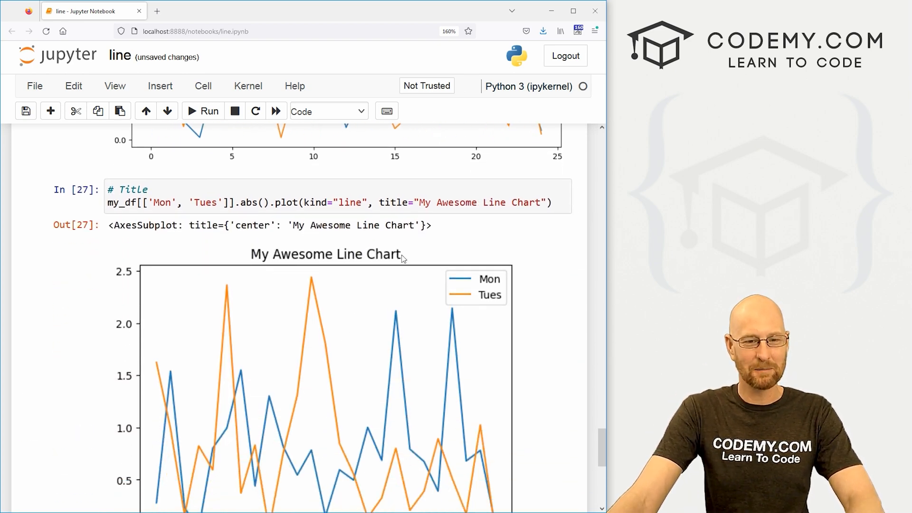
pyautogui.scroll(-3)
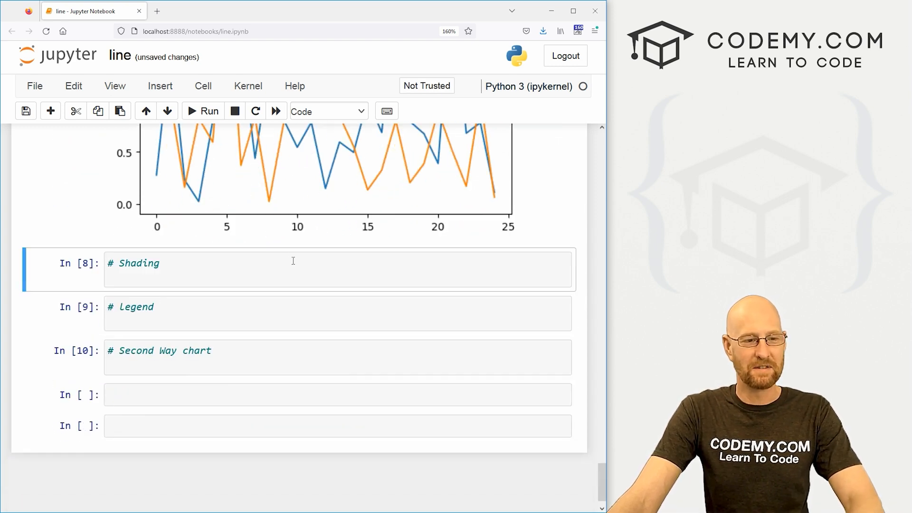
# Render the Mon and Tues plot with alpha=0.3 faded lines, also trying 0.9 and 0.1
pyautogui.write('my_df[[\'Mon\', \'Tues\']].abs().plot(kind="line")')
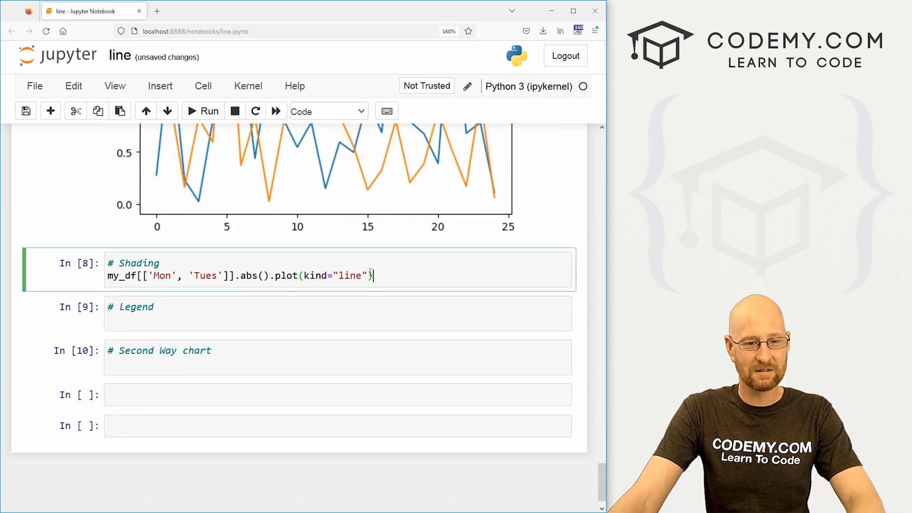
pyautogui.write(',')
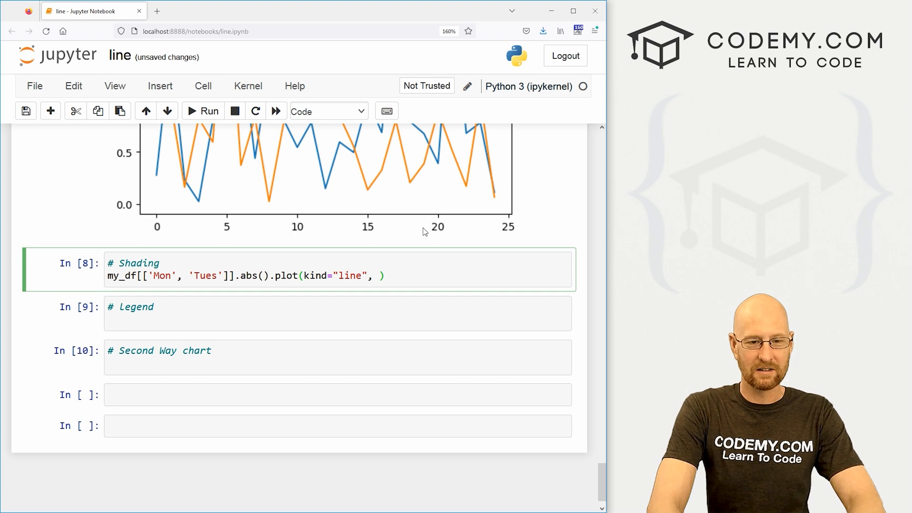
pyautogui.write('alpha=')
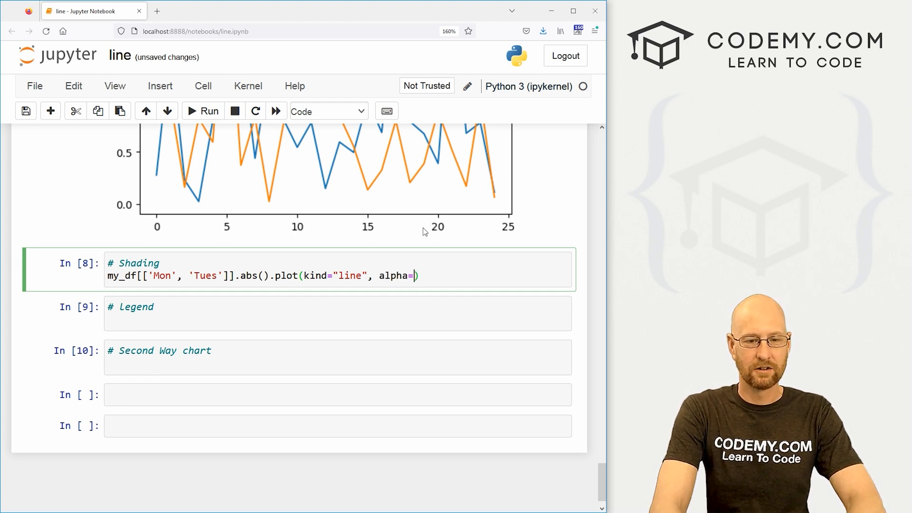
pyautogui.write('0.3')
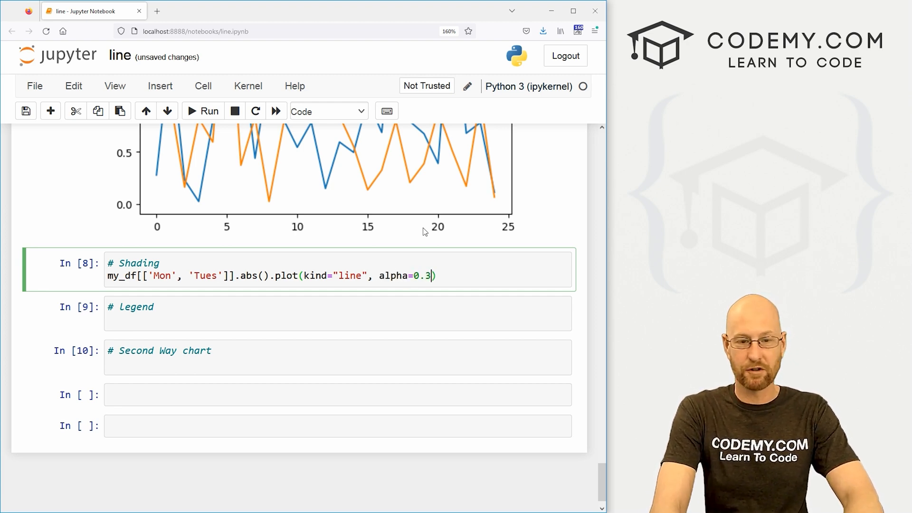
pyautogui.click(201, 111)
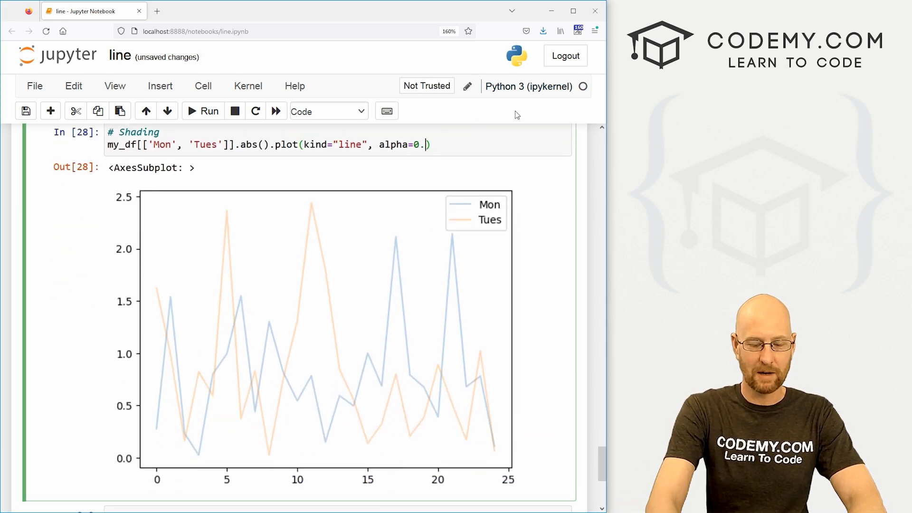
pyautogui.scroll(-3)
pyautogui.write('9')
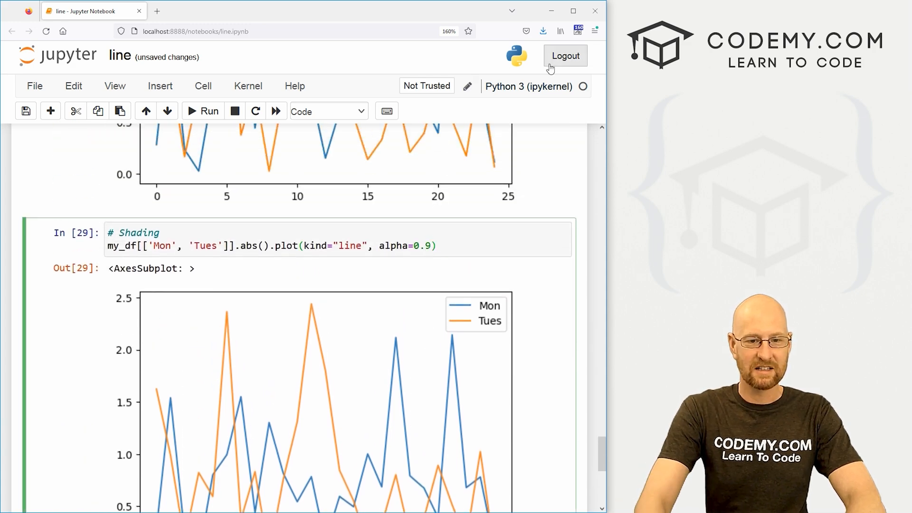
pyautogui.scroll(-3)
pyautogui.write('1')
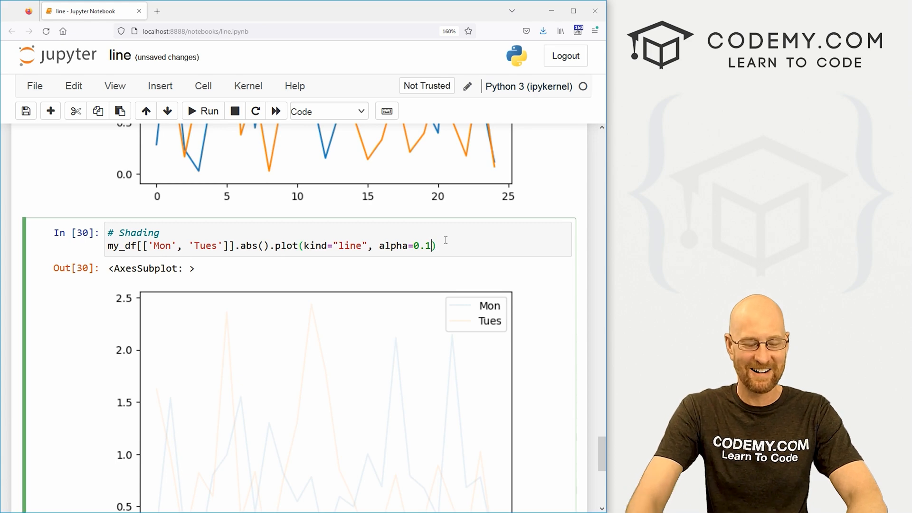
pyautogui.click(201, 111)
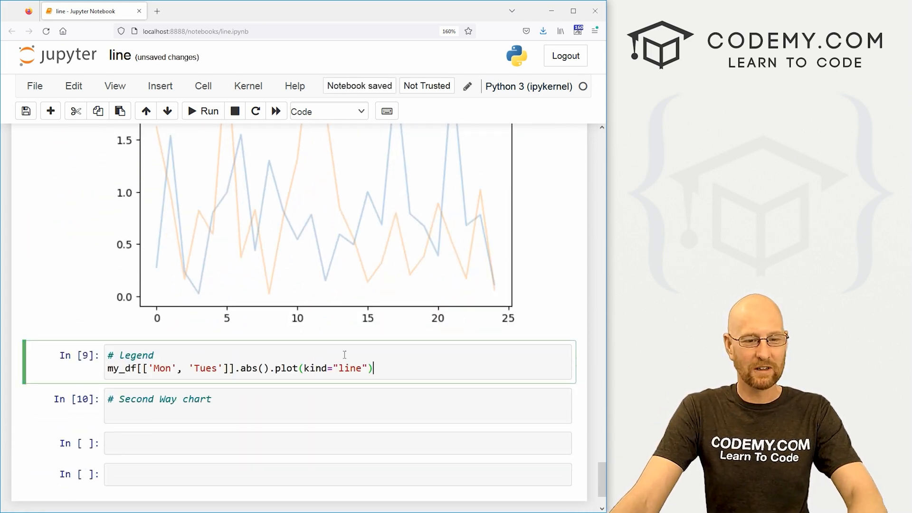
# Render the Mon and Tues plot with legend=False so no legend appears
pyautogui.write(', leg')
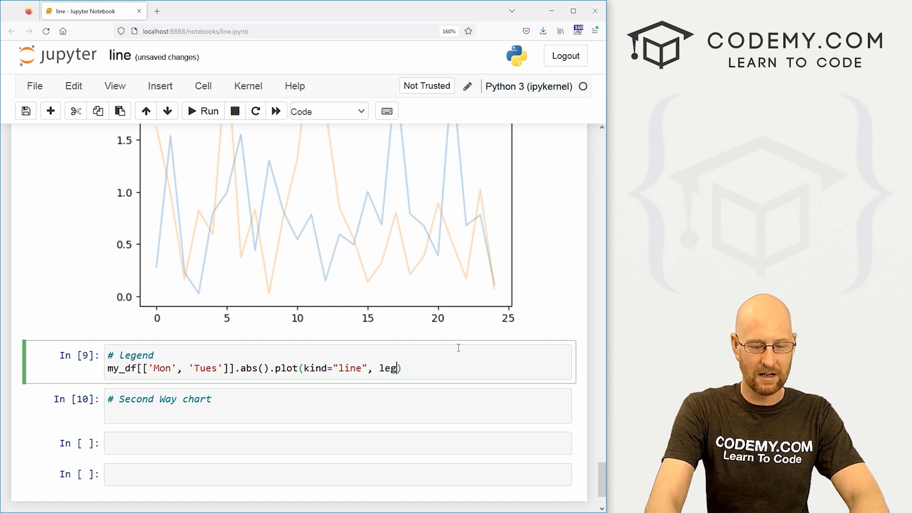
pyautogui.write('end=Fals')
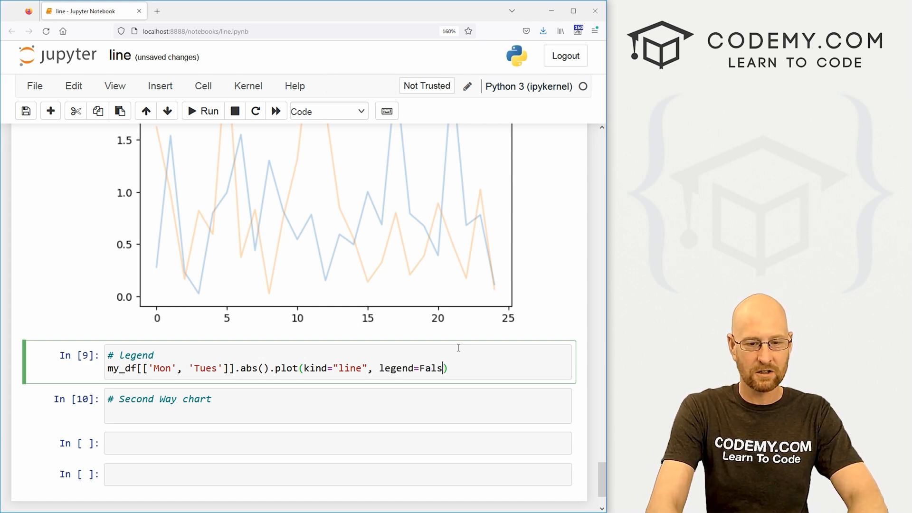
pyautogui.click(201, 111)
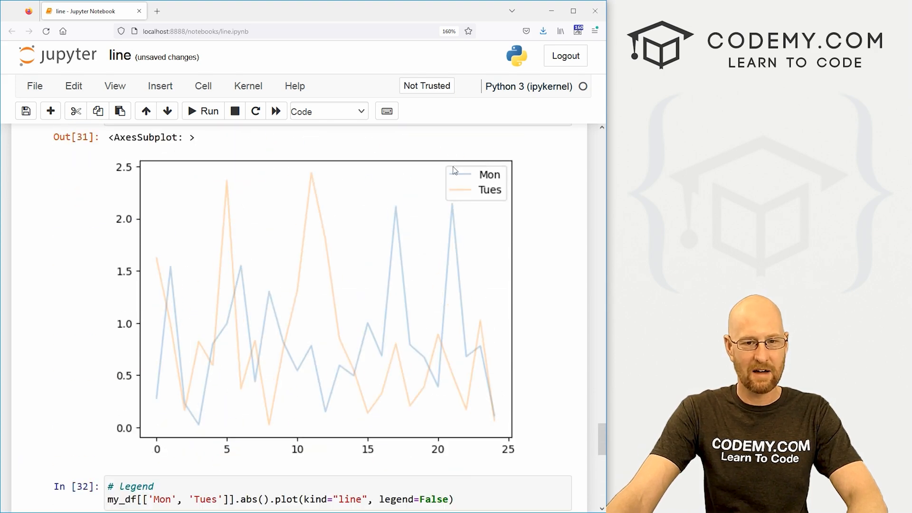
pyautogui.moveTo(450, 180)
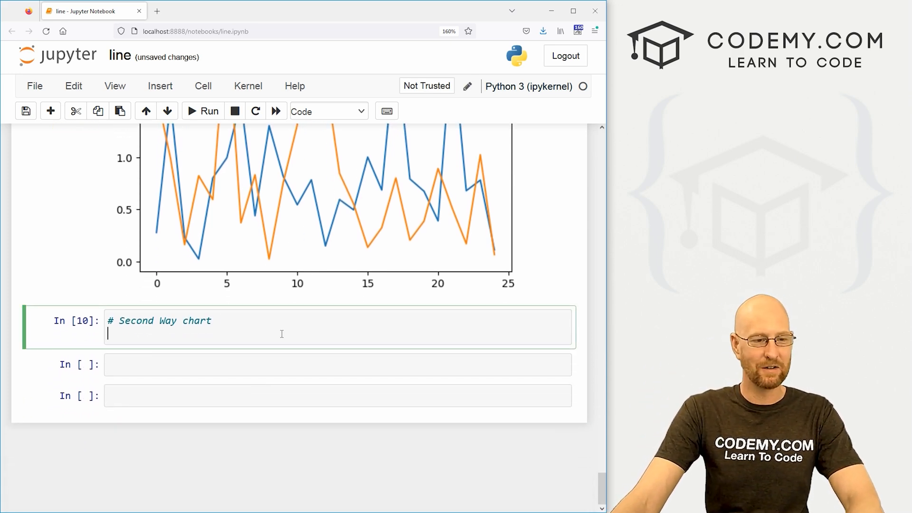
# Run my_df.plot.line() to draw all four day columns
pyautogui.write('m')
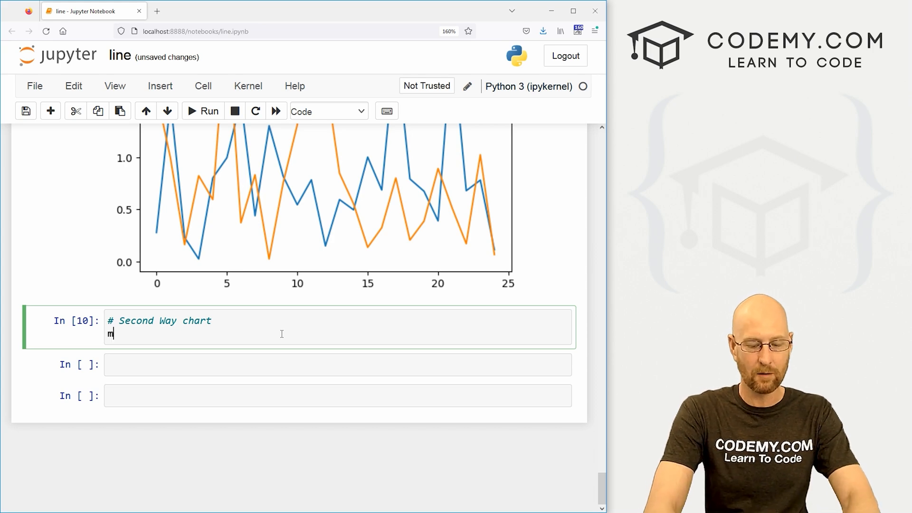
pyautogui.write('y_df.')
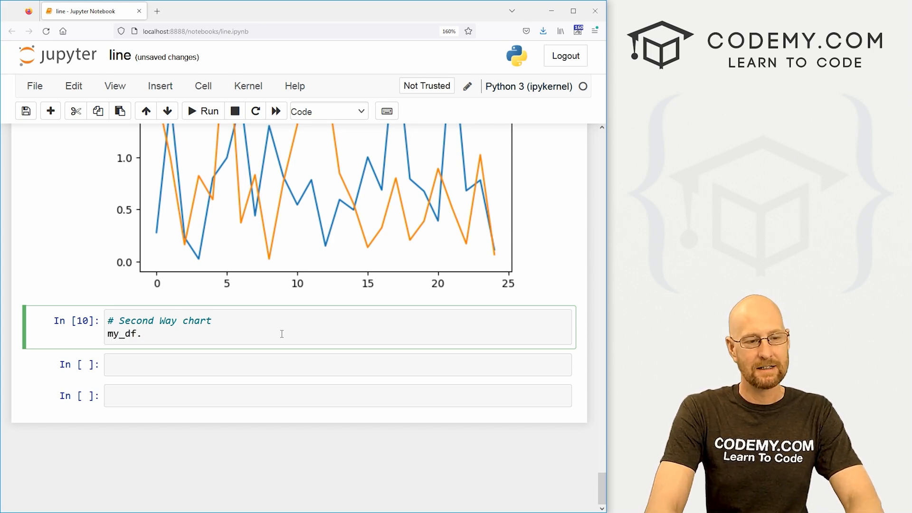
pyautogui.write('plot.line()')
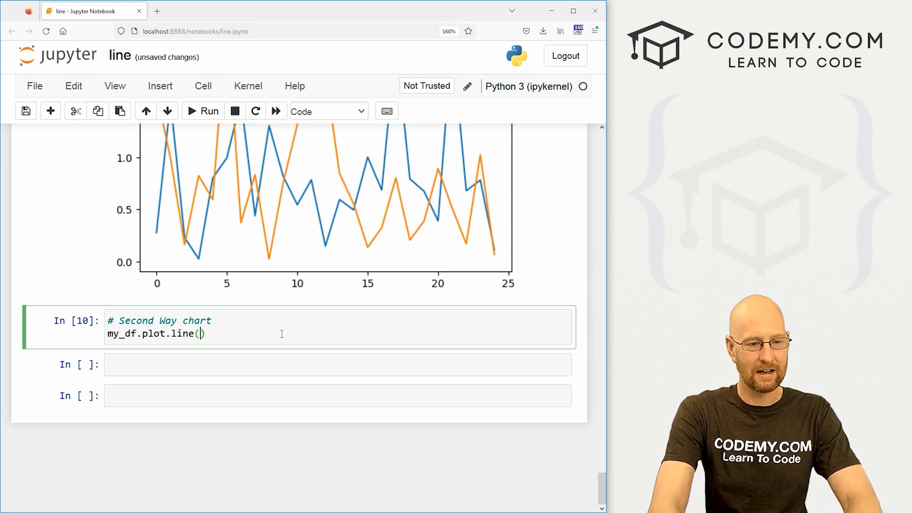
pyautogui.click(201, 111)
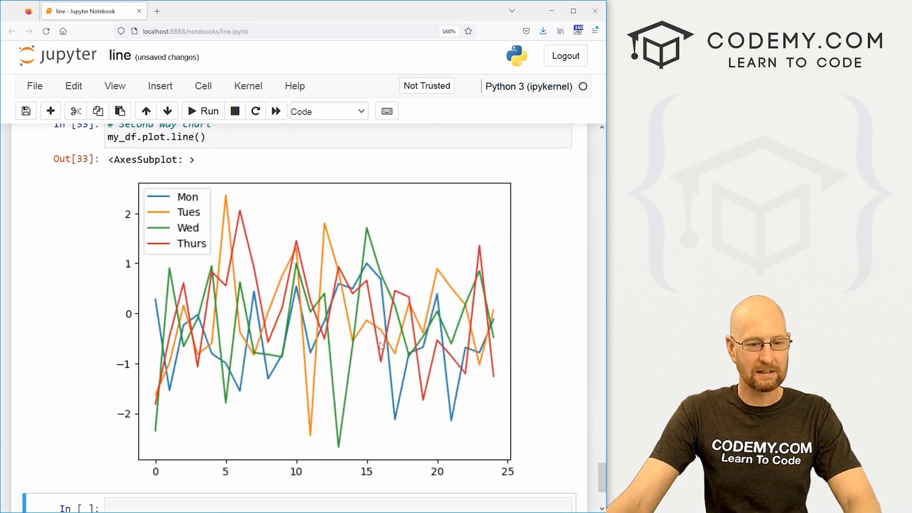
pyautogui.moveTo(424, 331)
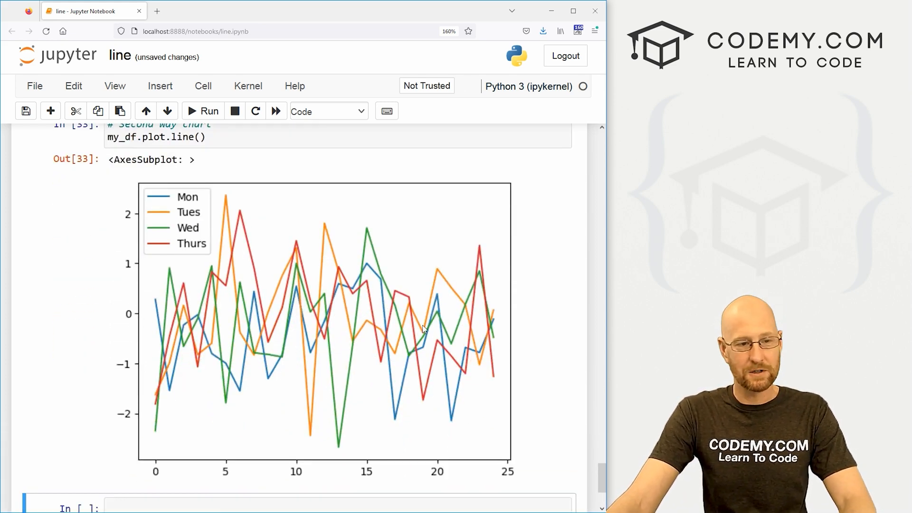
# Try alpha=0.2 on the plot.line() chart, then remove it and rerun at full opacity
pyautogui.scroll(3)
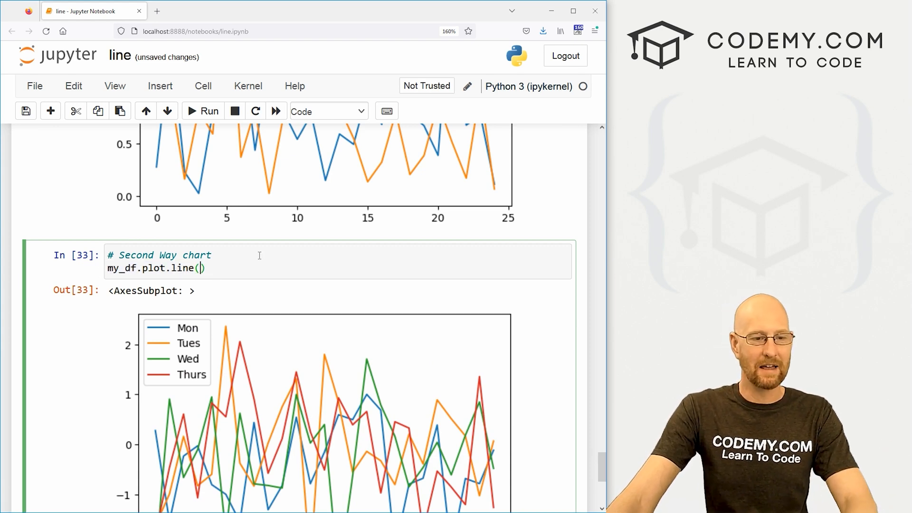
pyautogui.write('alpa')
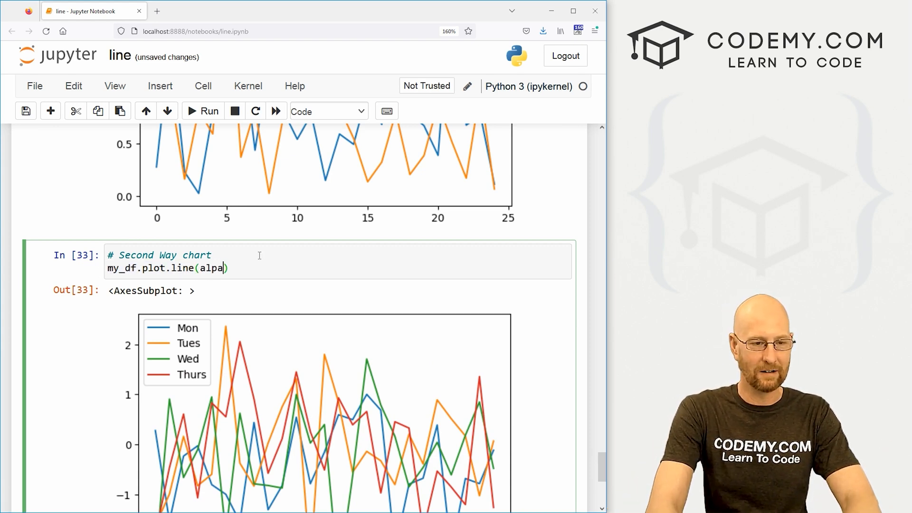
pyautogui.write('ha=')
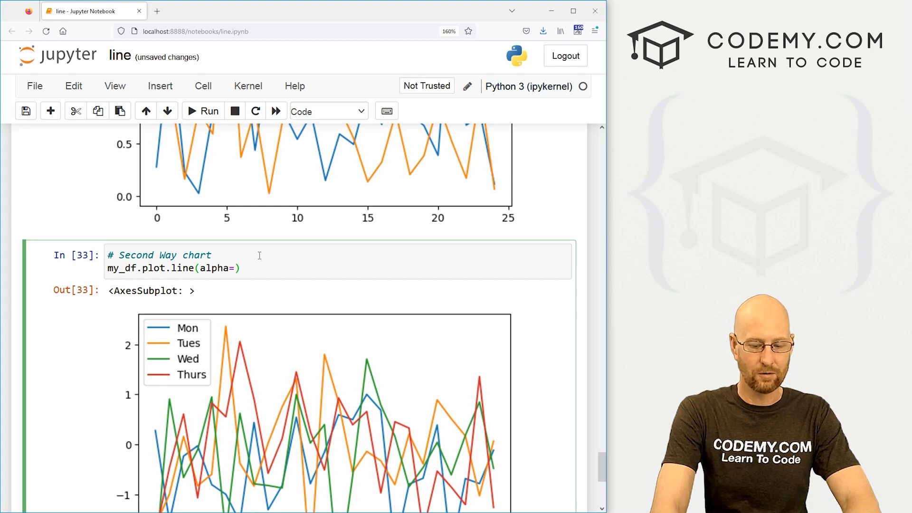
pyautogui.write('0.2')
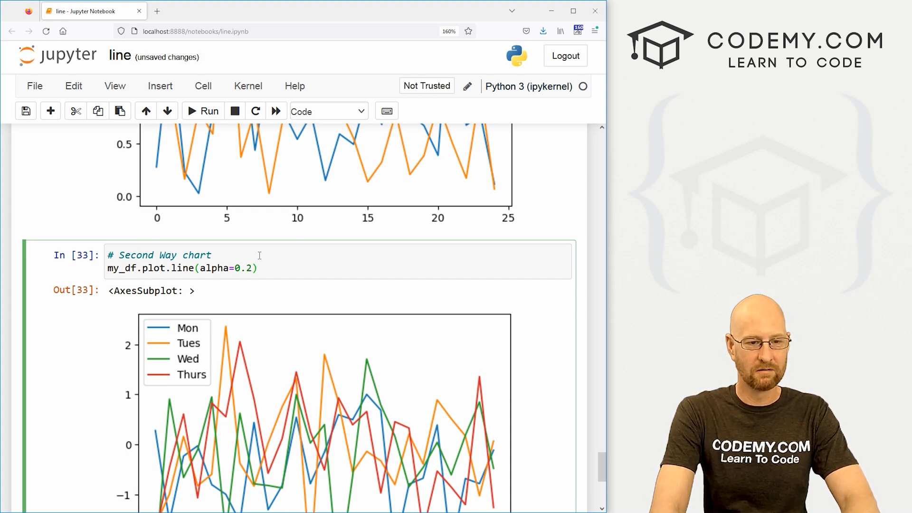
pyautogui.click(208, 111)
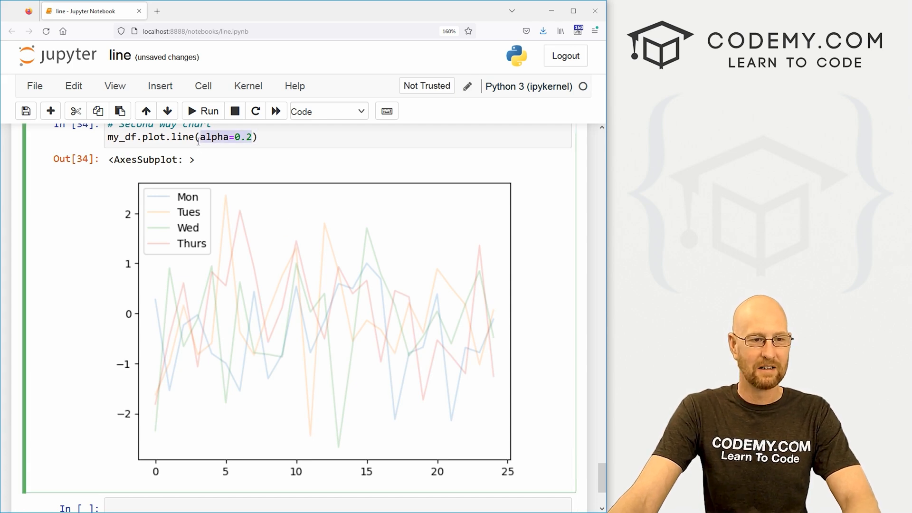
pyautogui.scroll(-3)
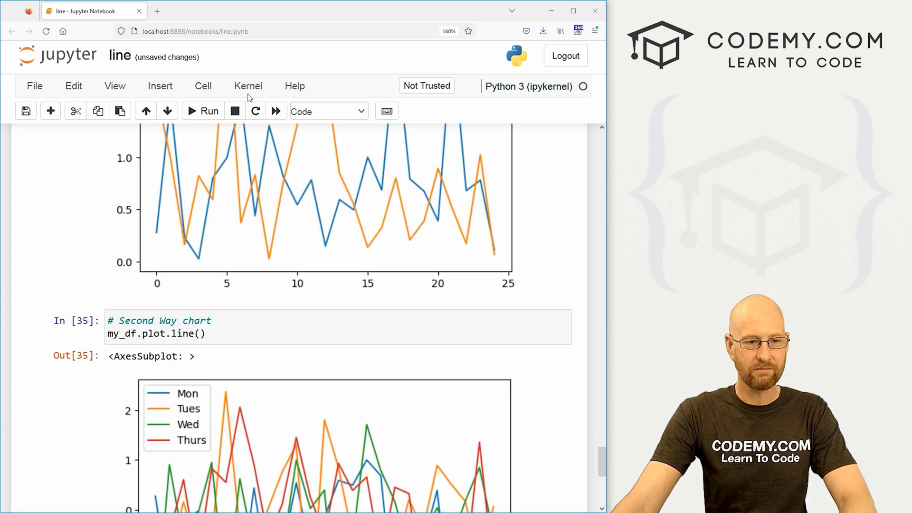
pyautogui.scroll(-3)
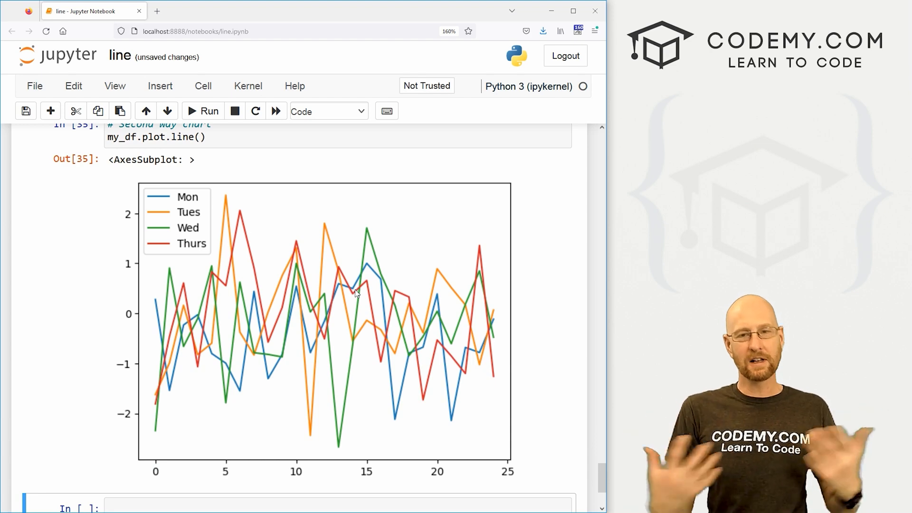